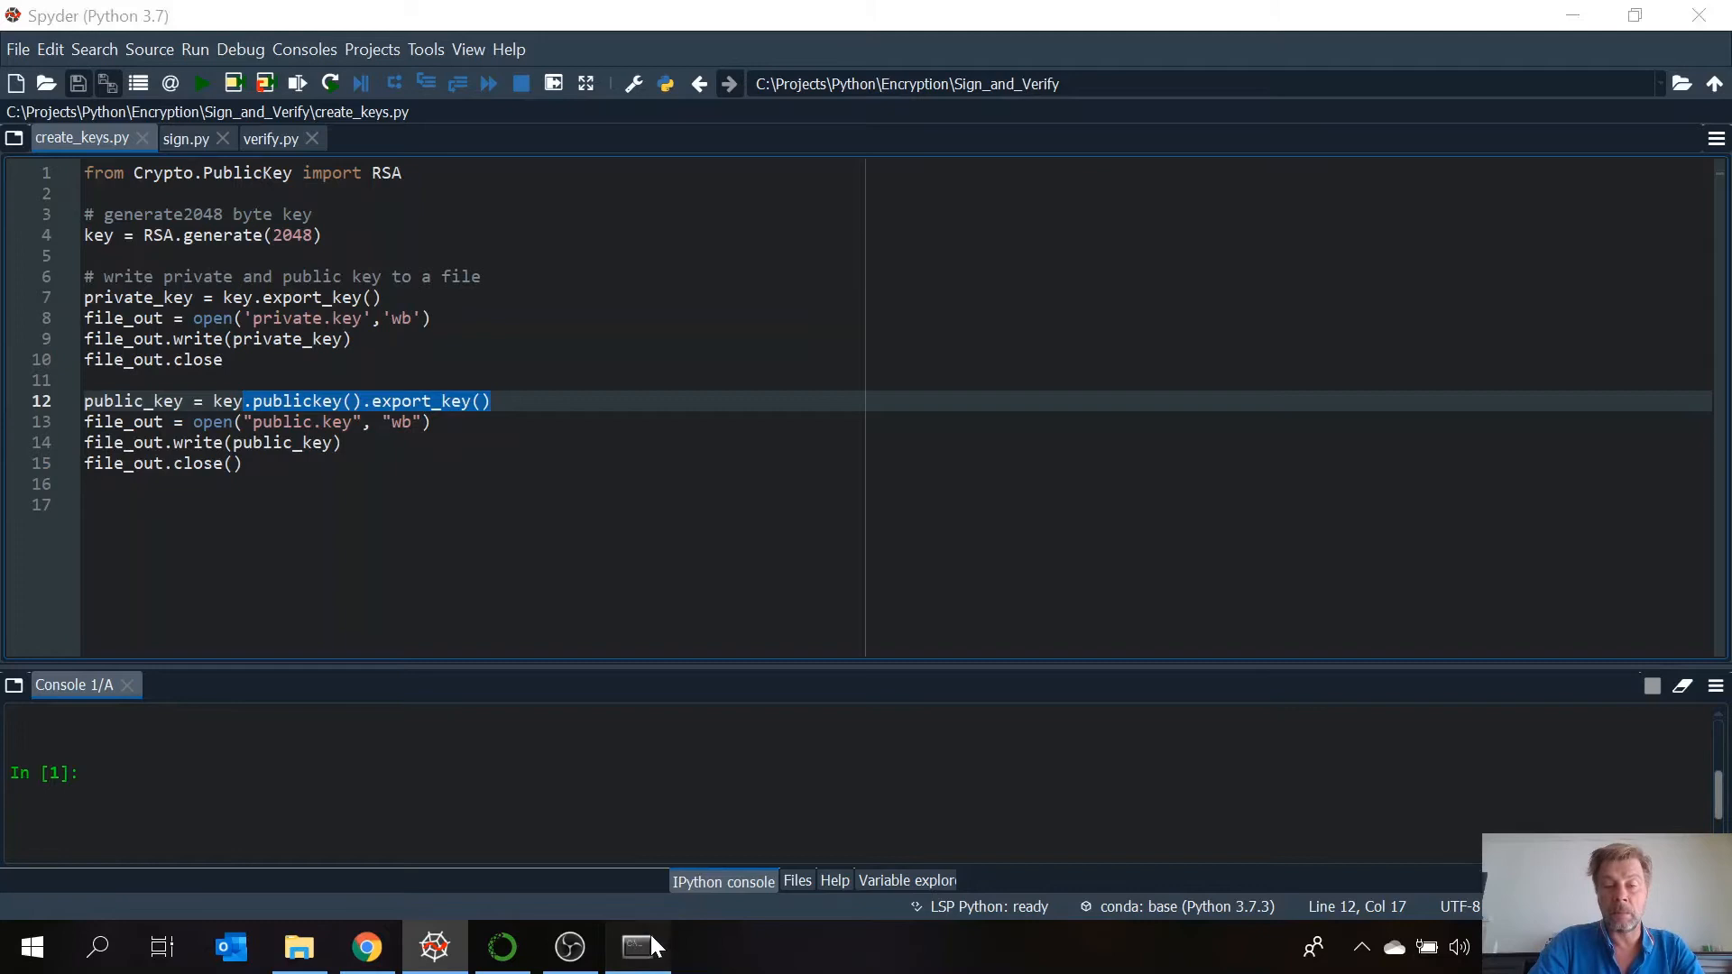
- Run 'pip install pycryptodome' in Anaconda Powershell Prompt, confirm it is installed, and close the prompt
left_click(637, 946)
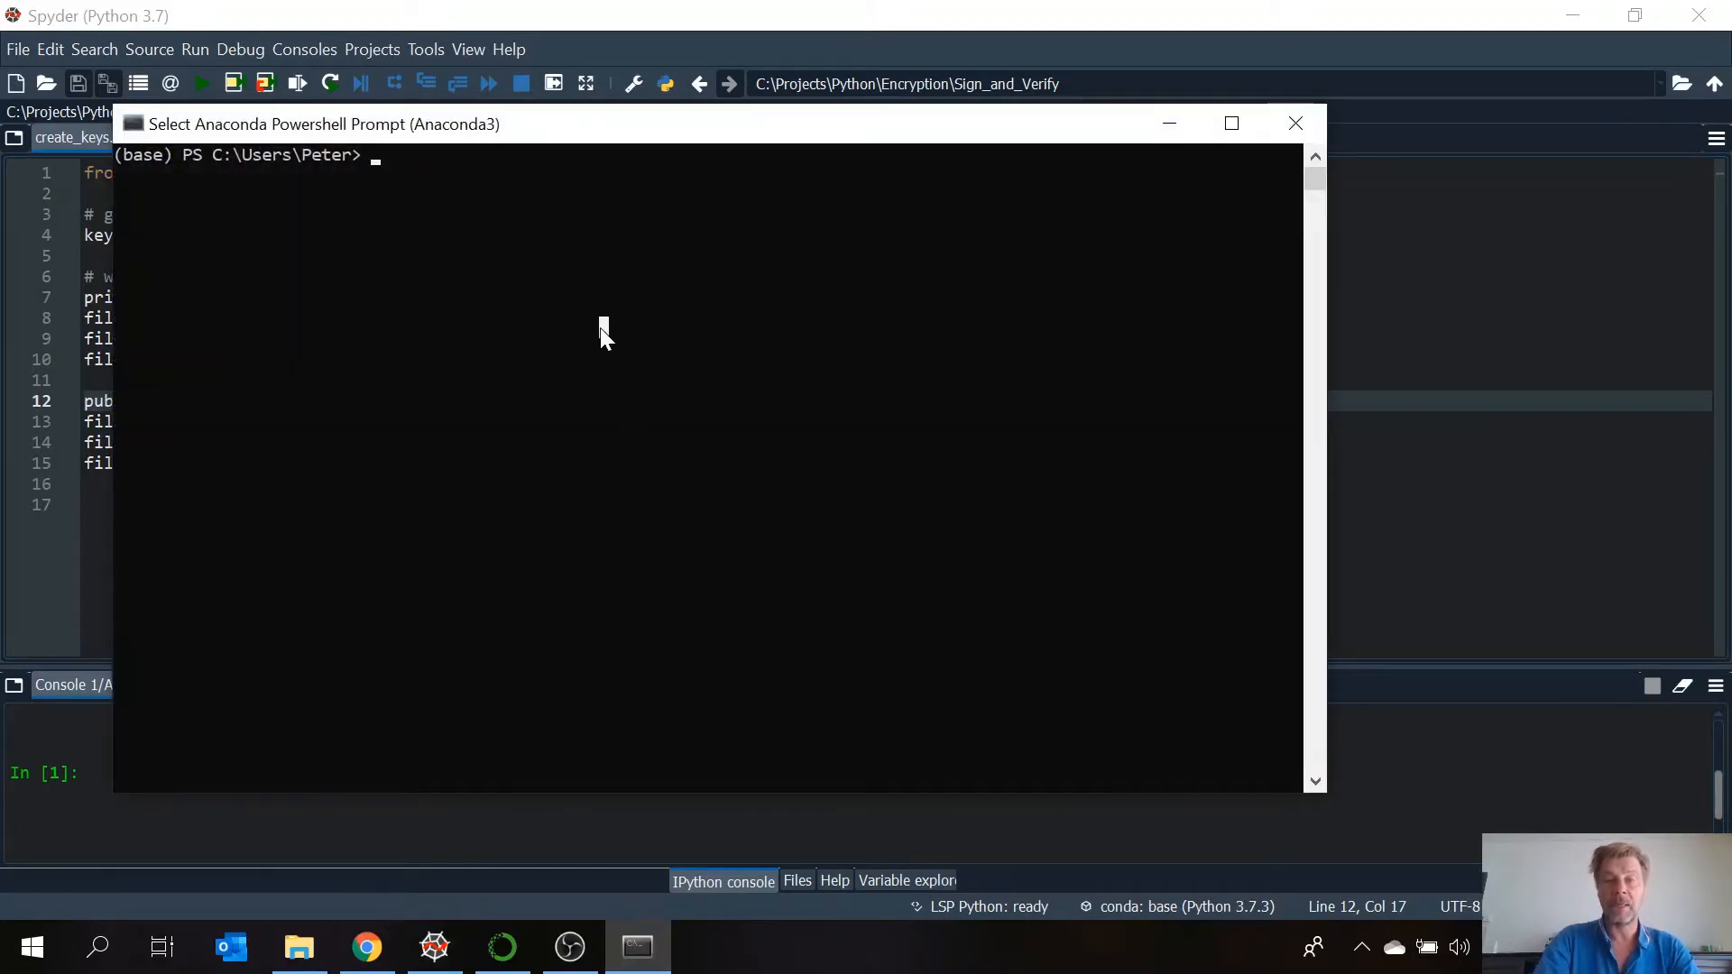
type("pip")
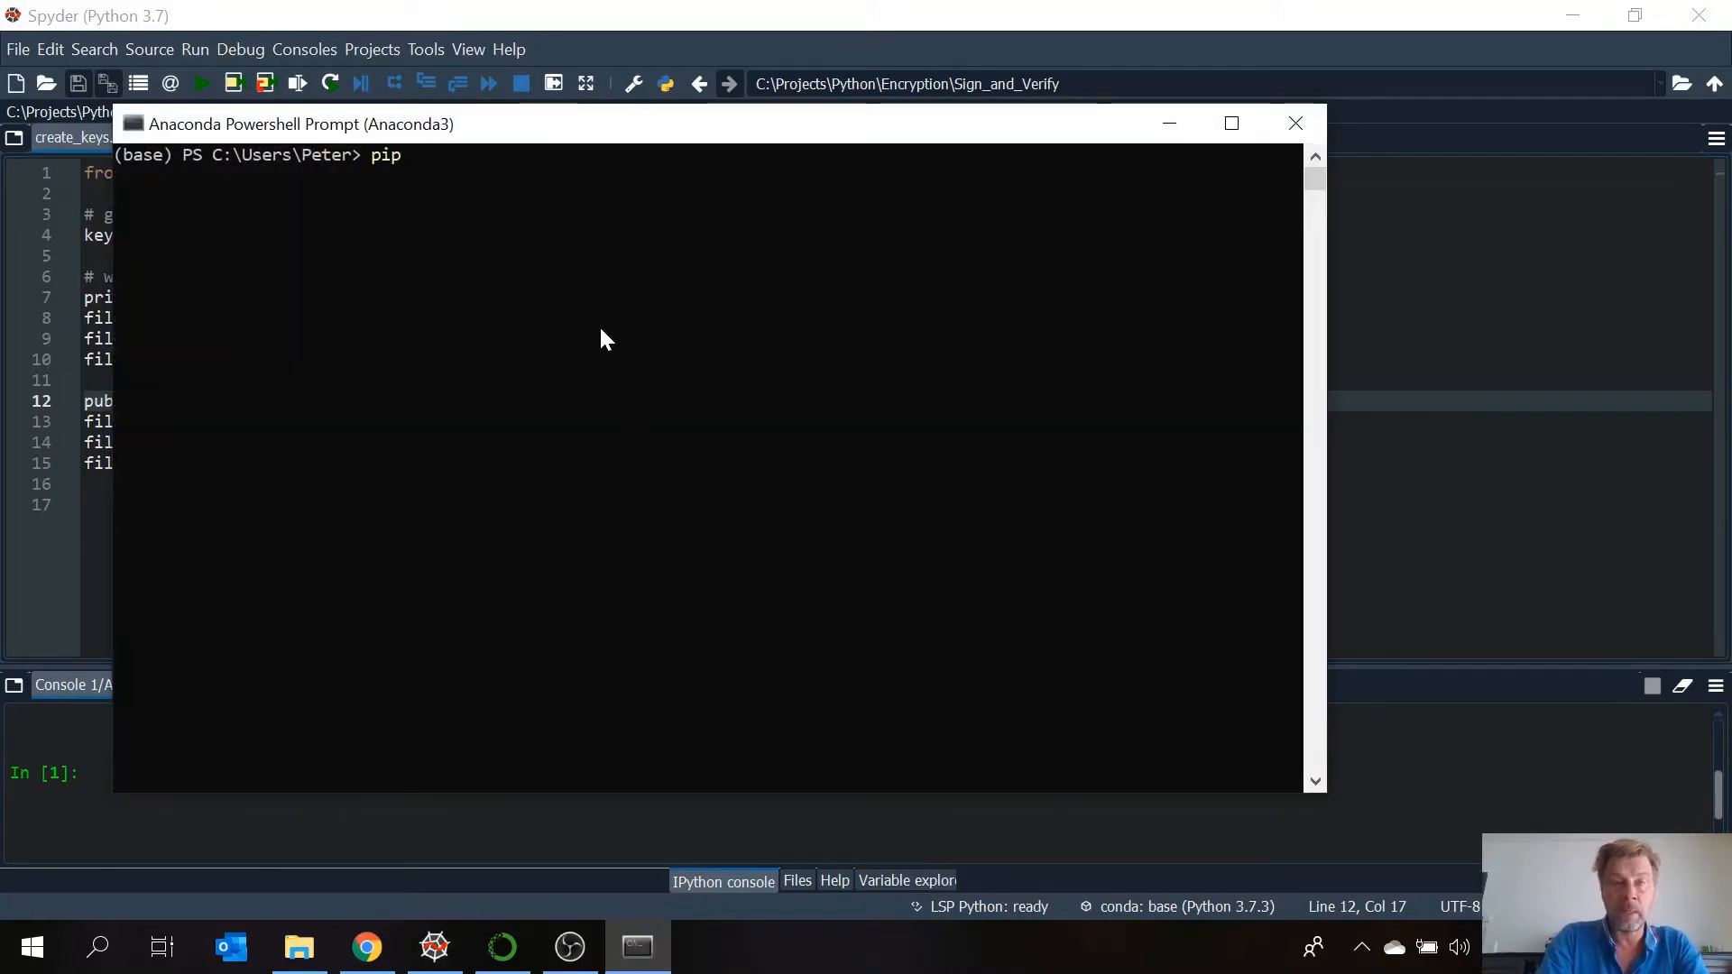
type("install")
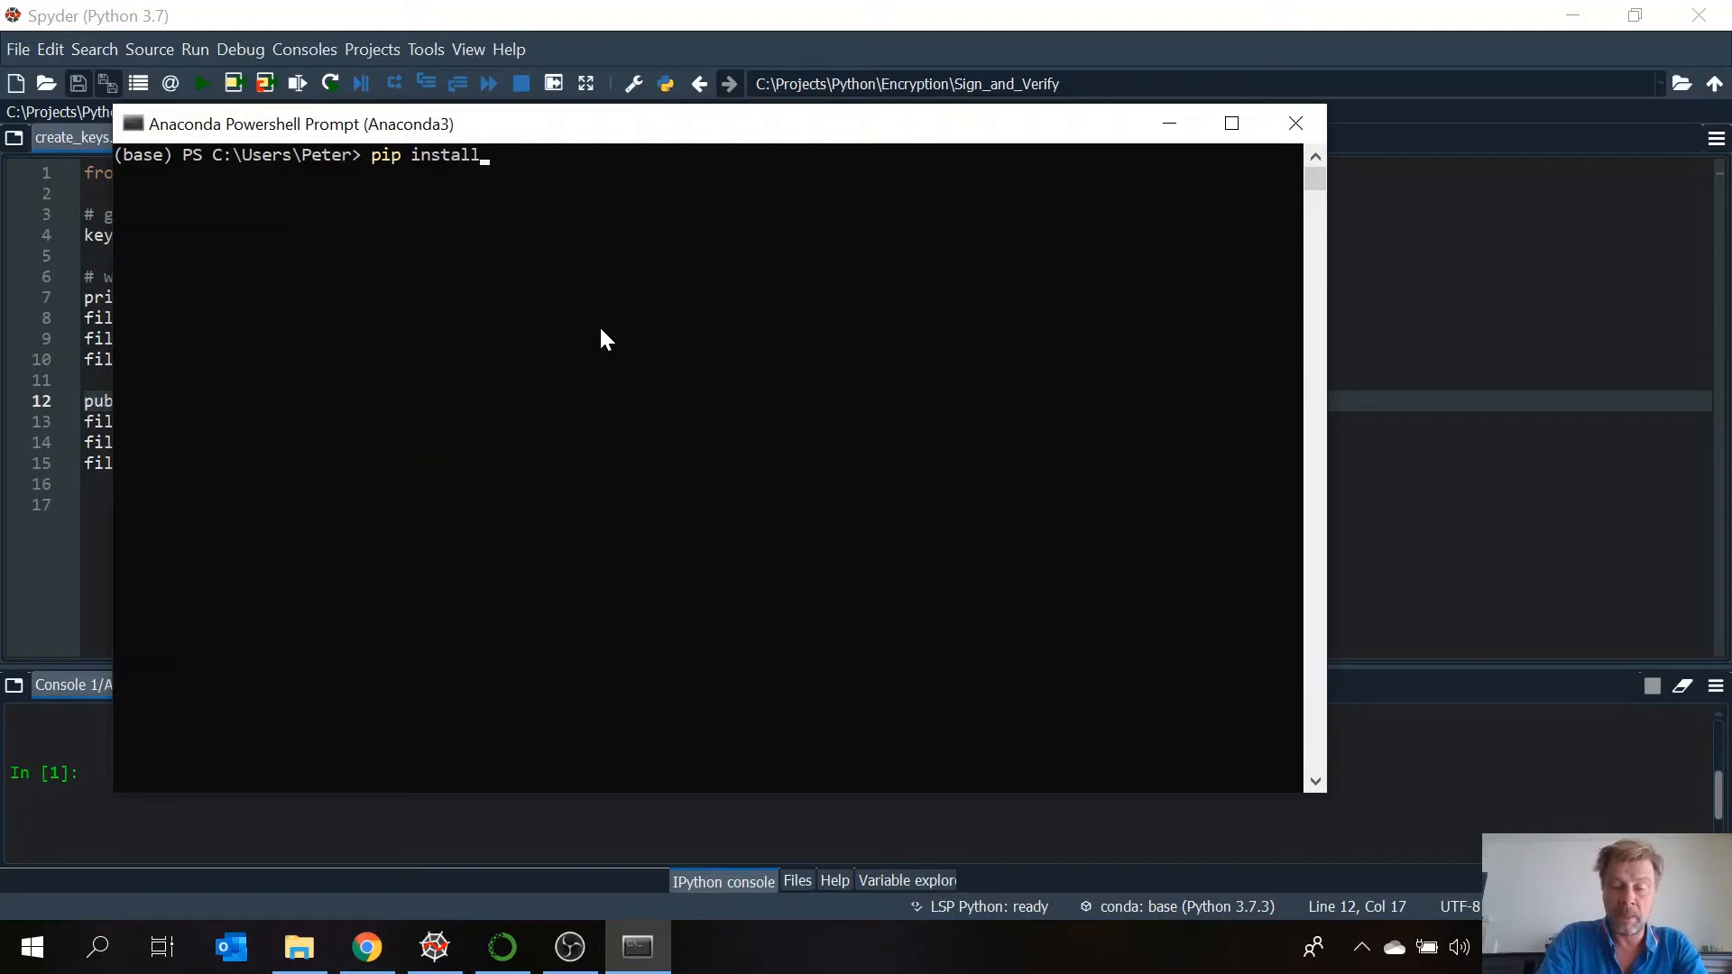
type("pycryp")
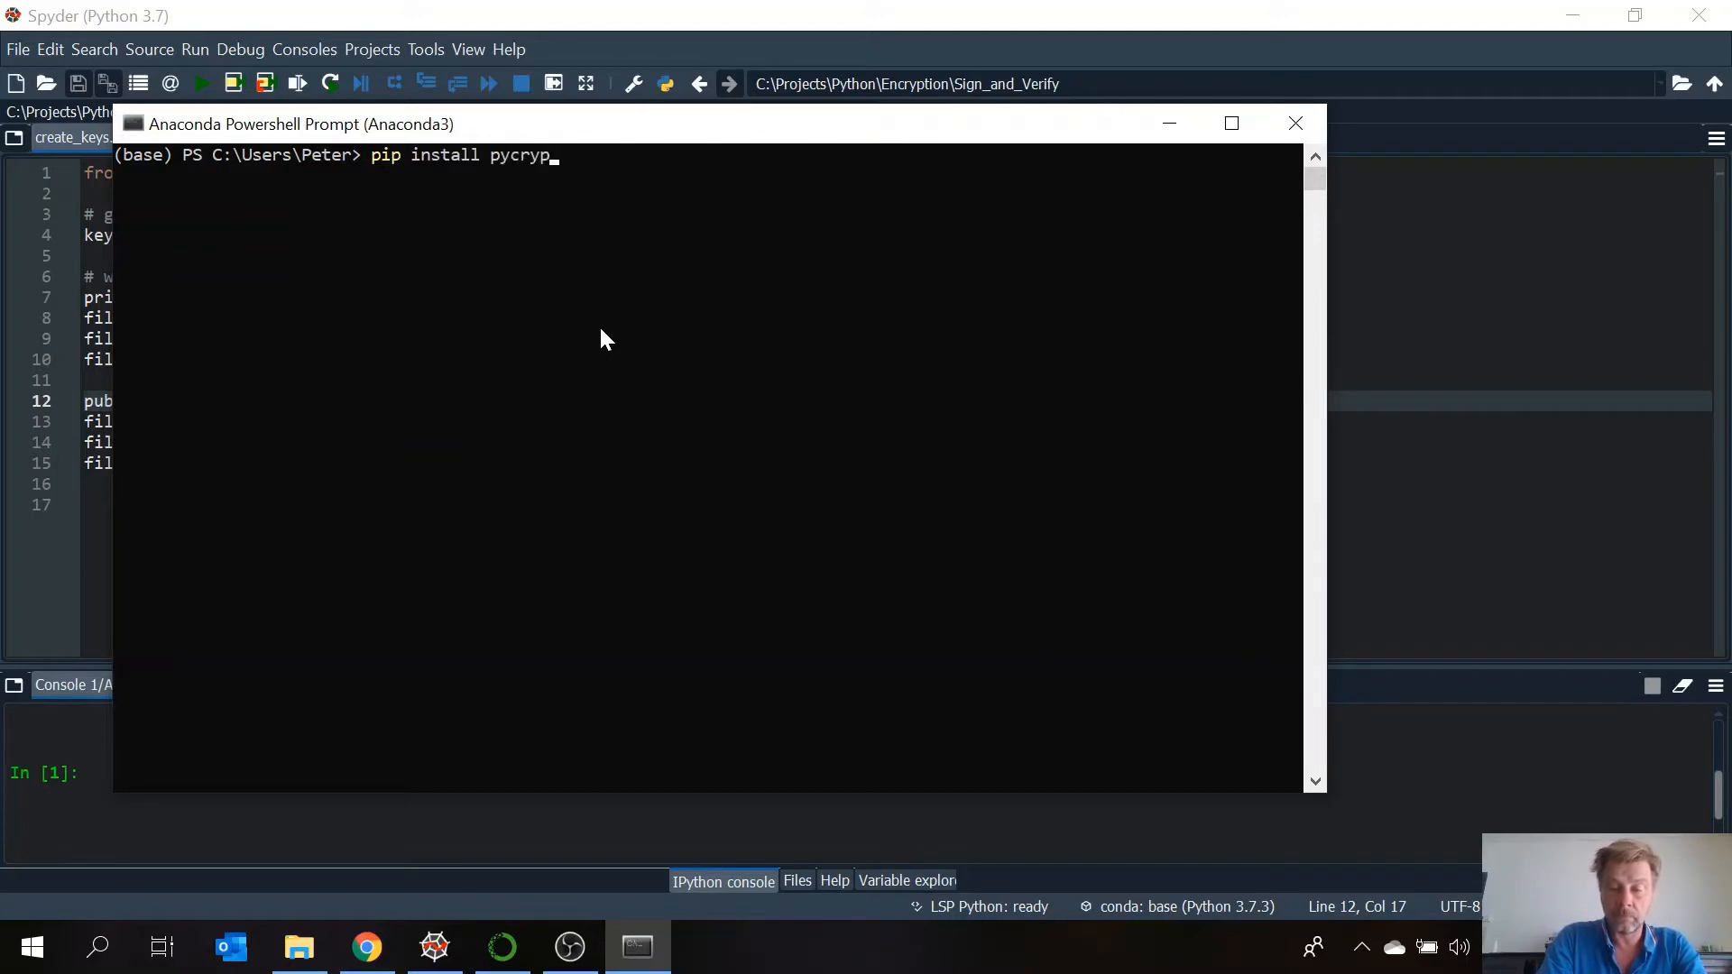
type("todome")
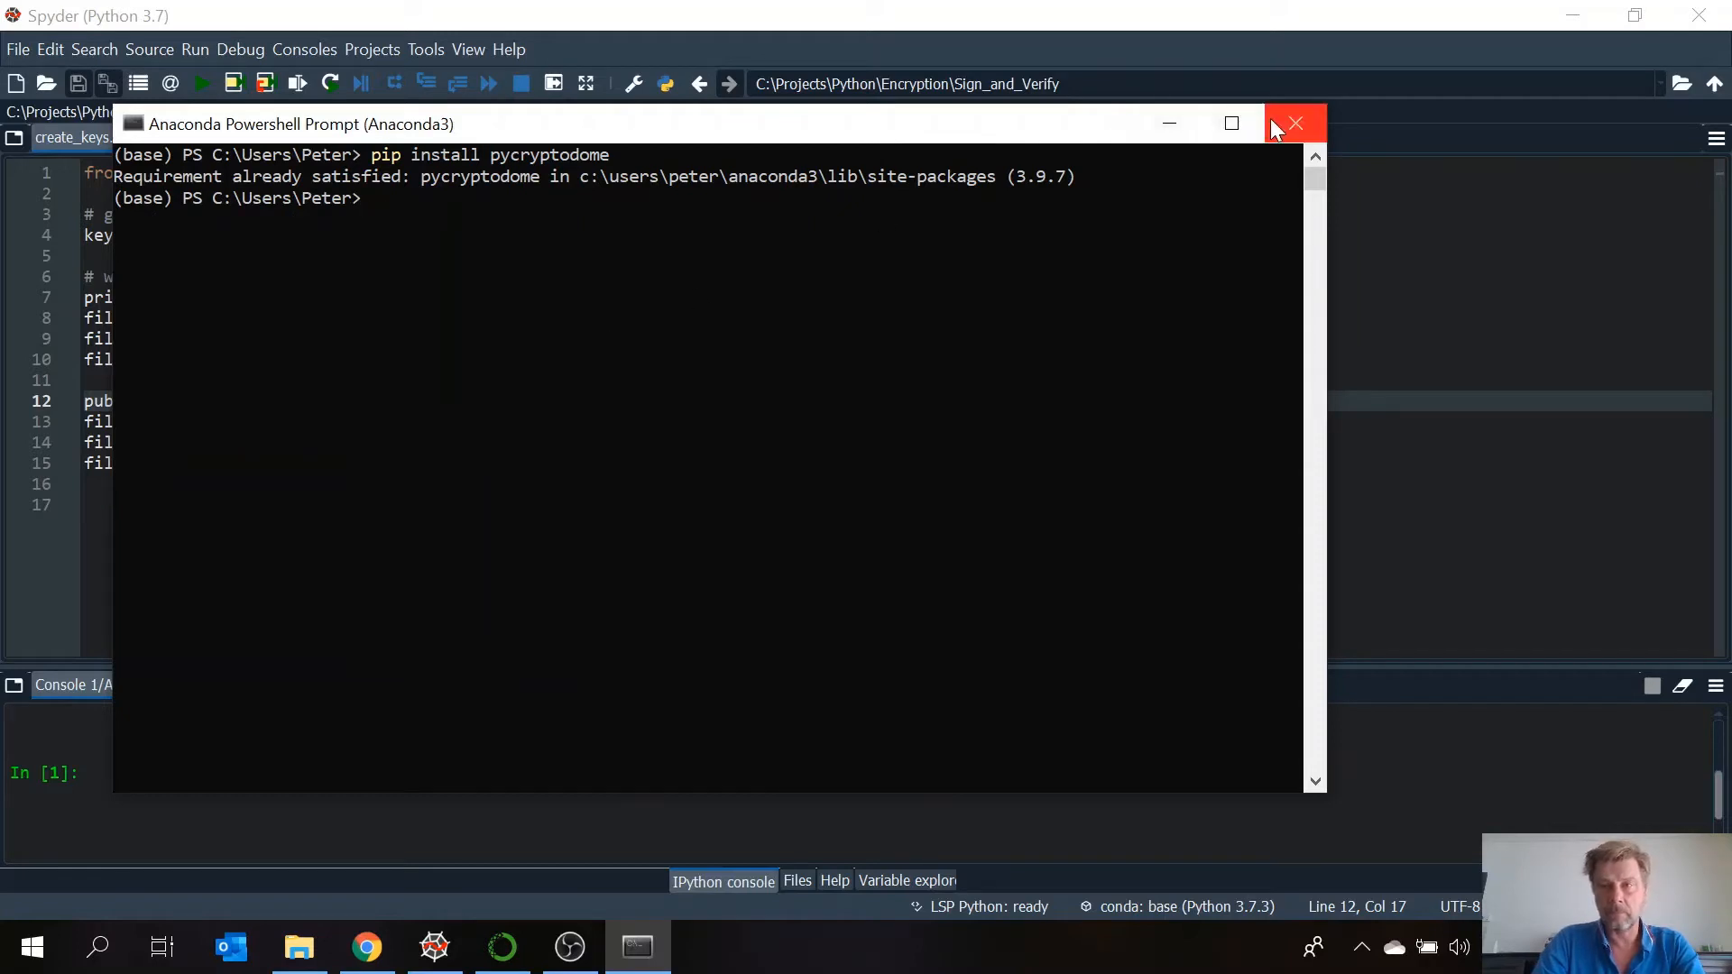
left_click(1295, 123)
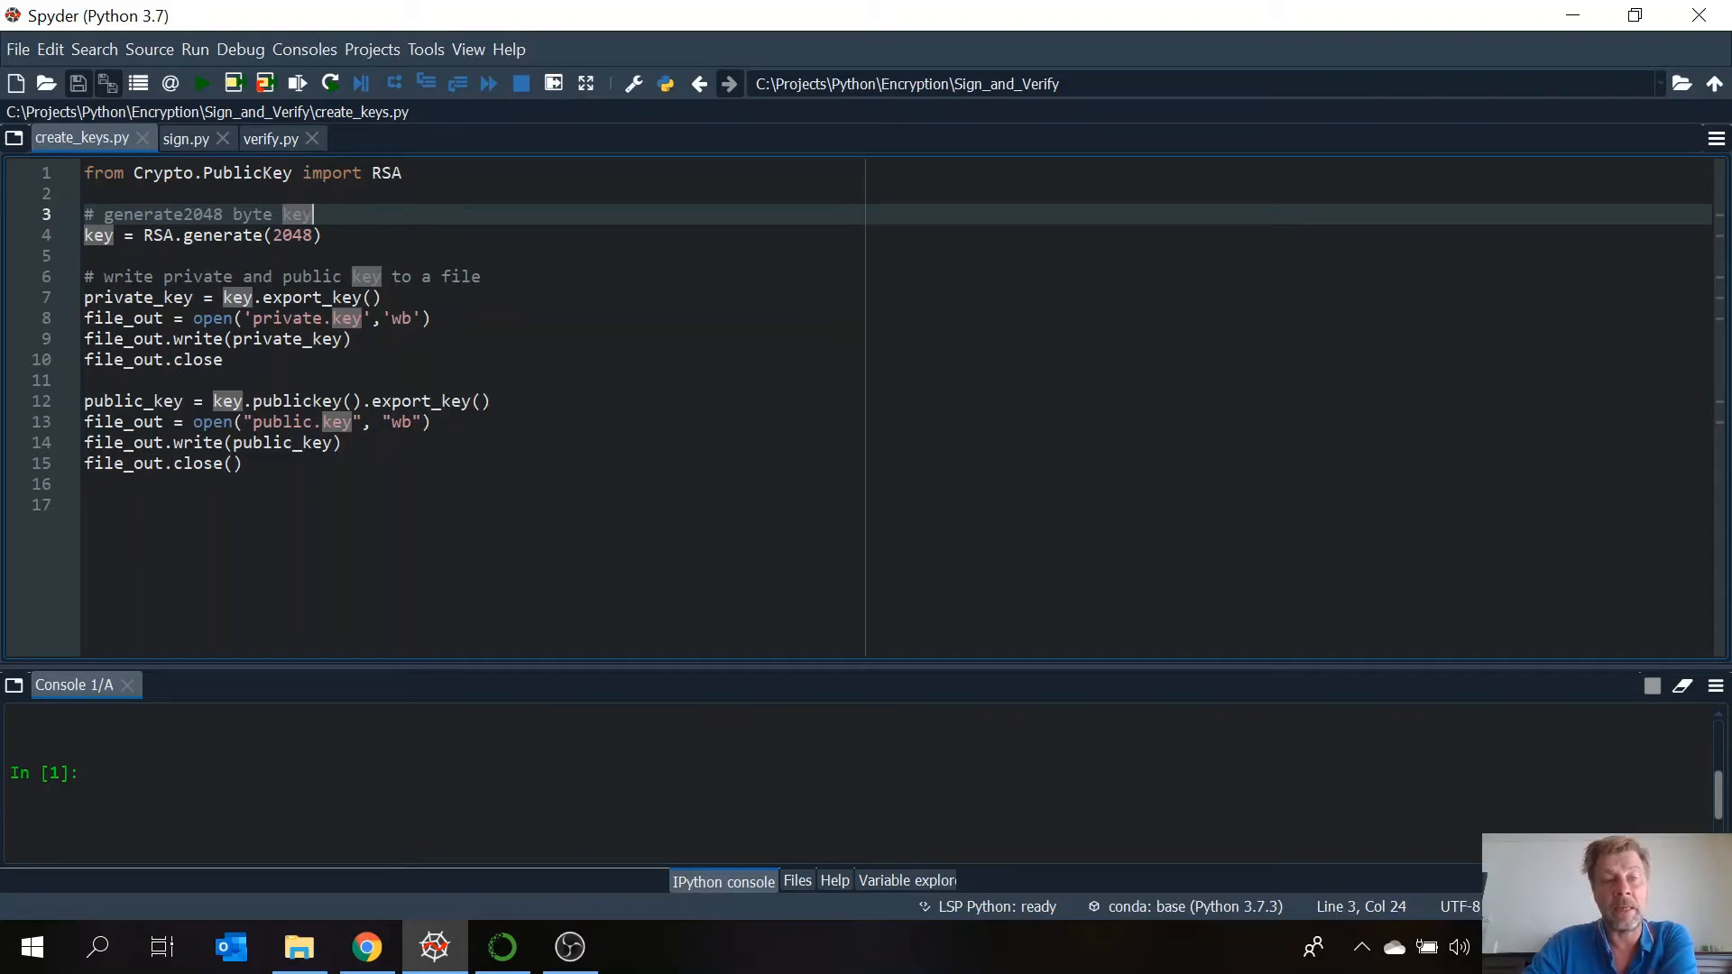
left_click(117, 234)
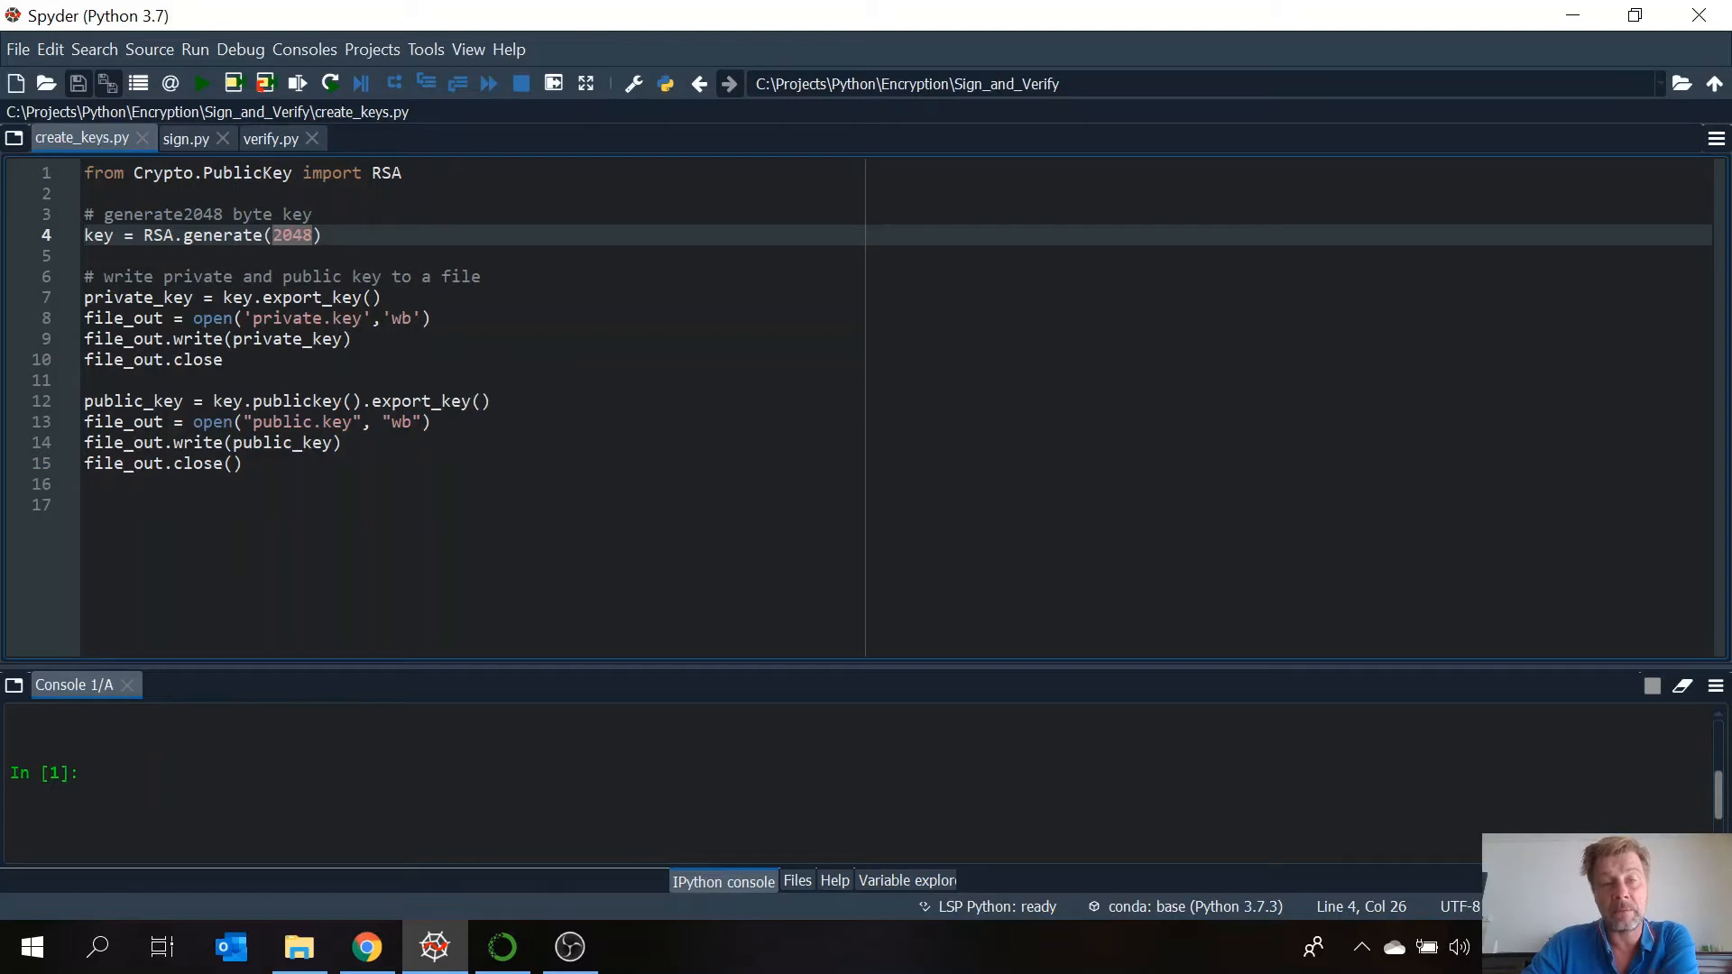
left_click_drag(248, 276, 218, 297)
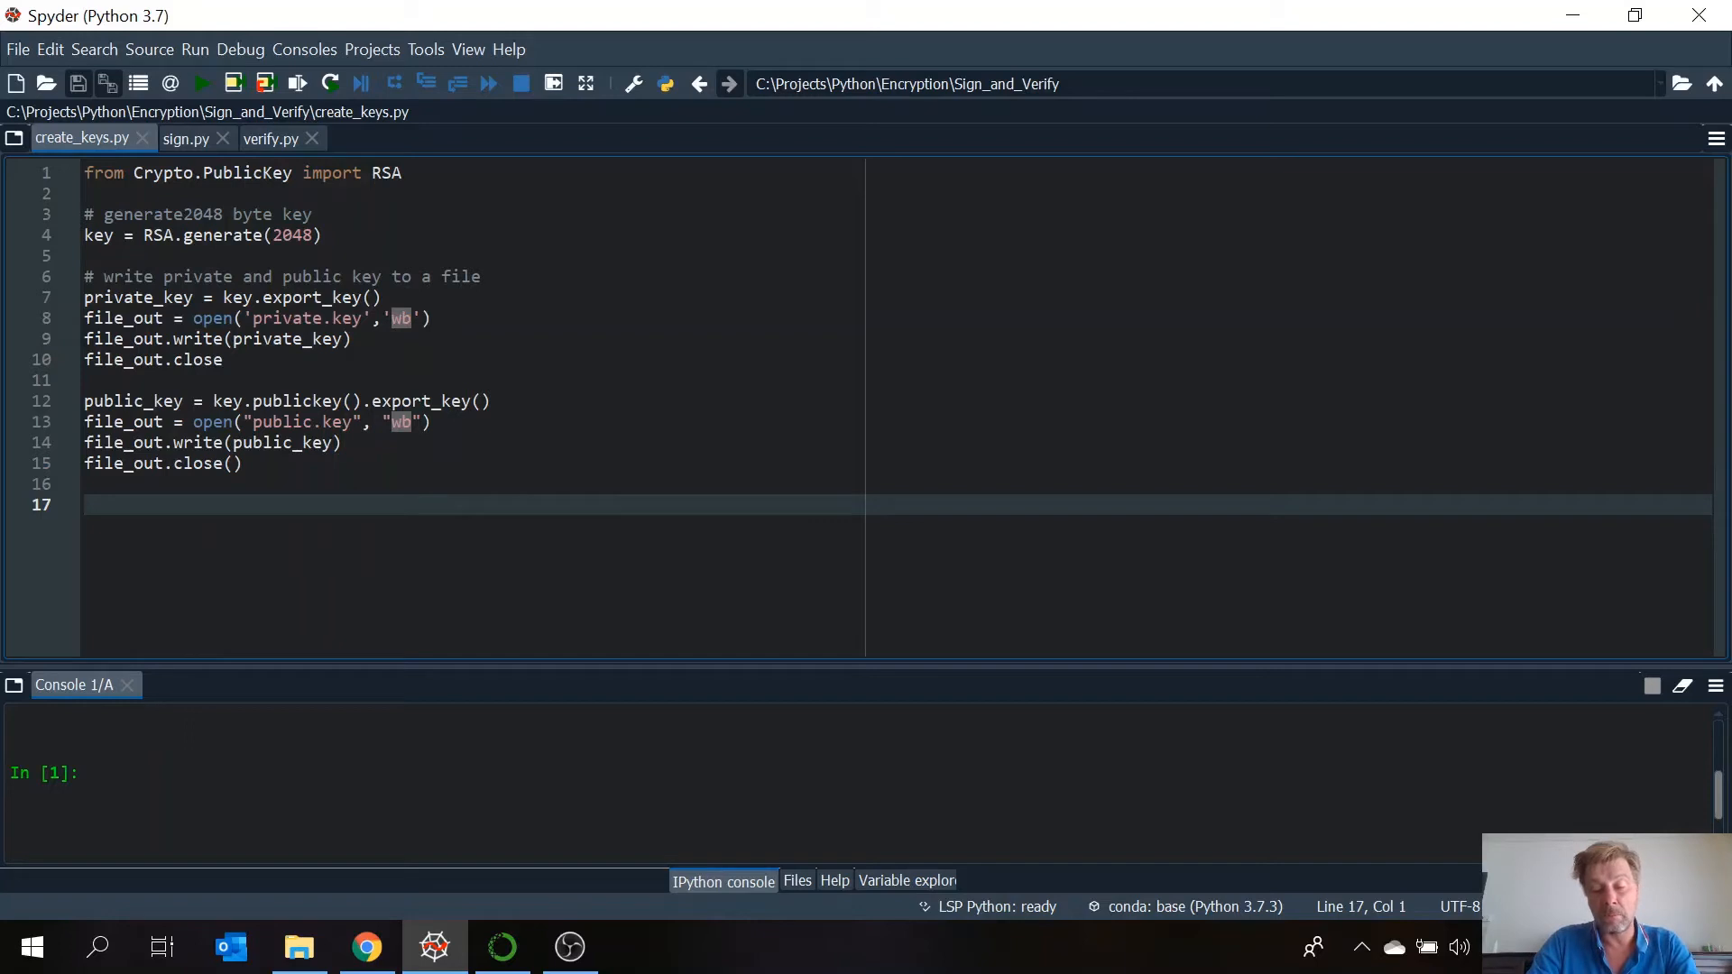
type("/n")
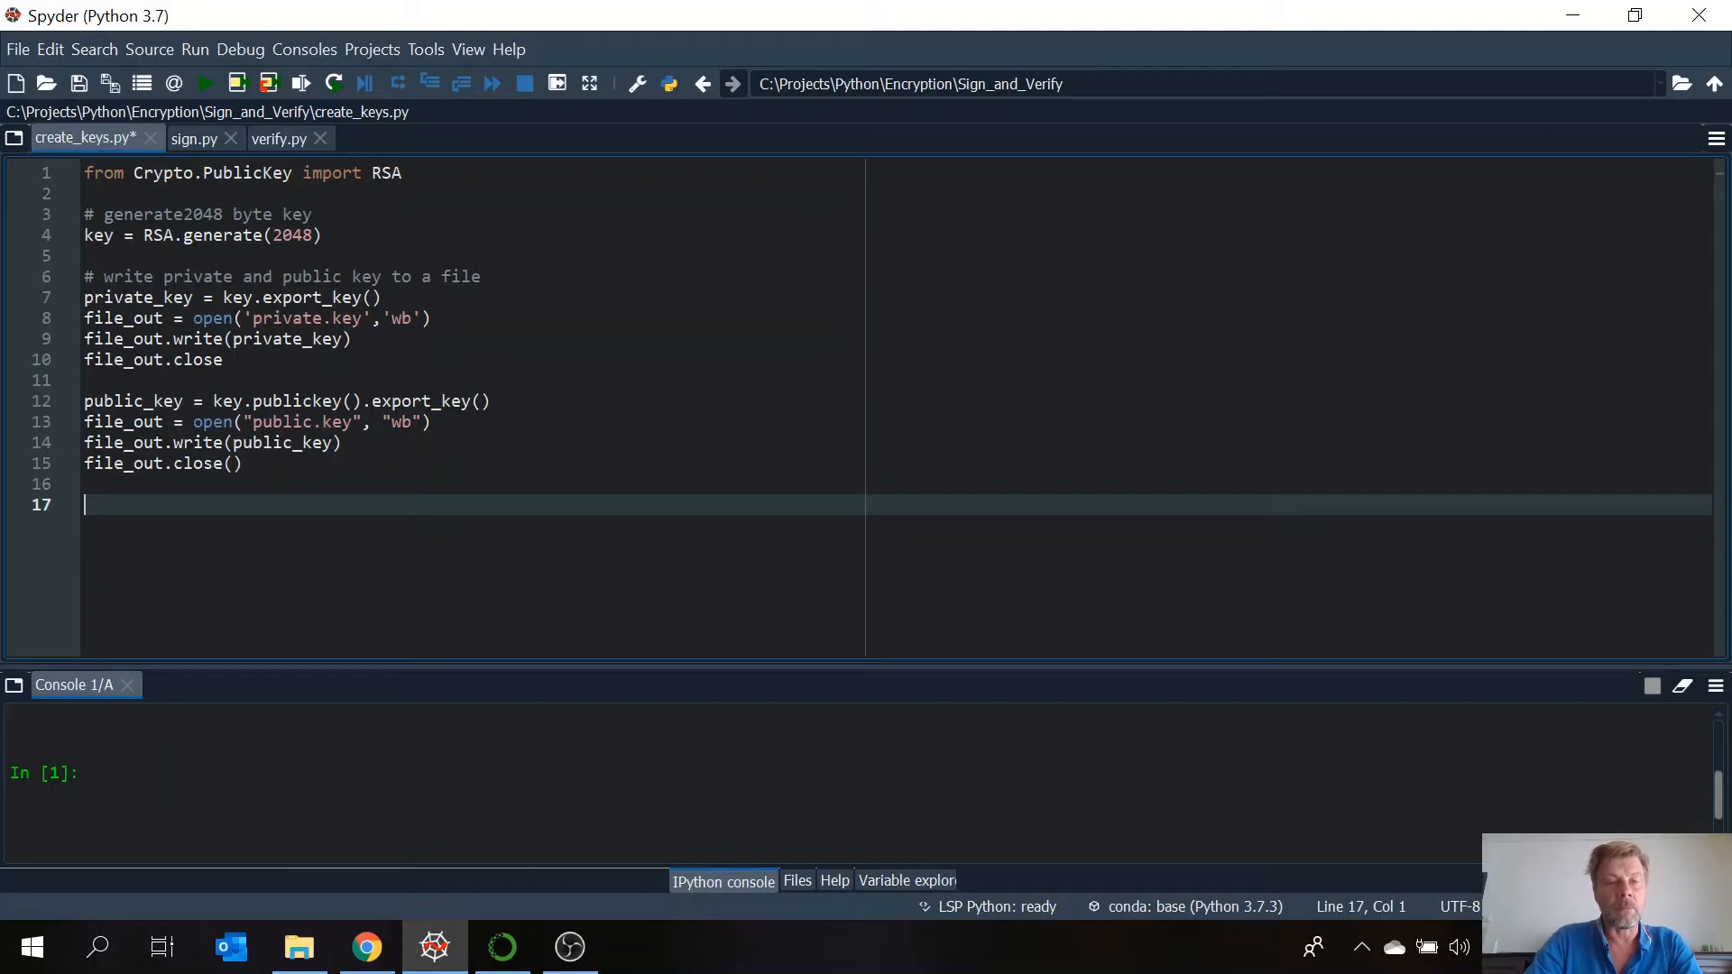
mouse_move(209, 85)
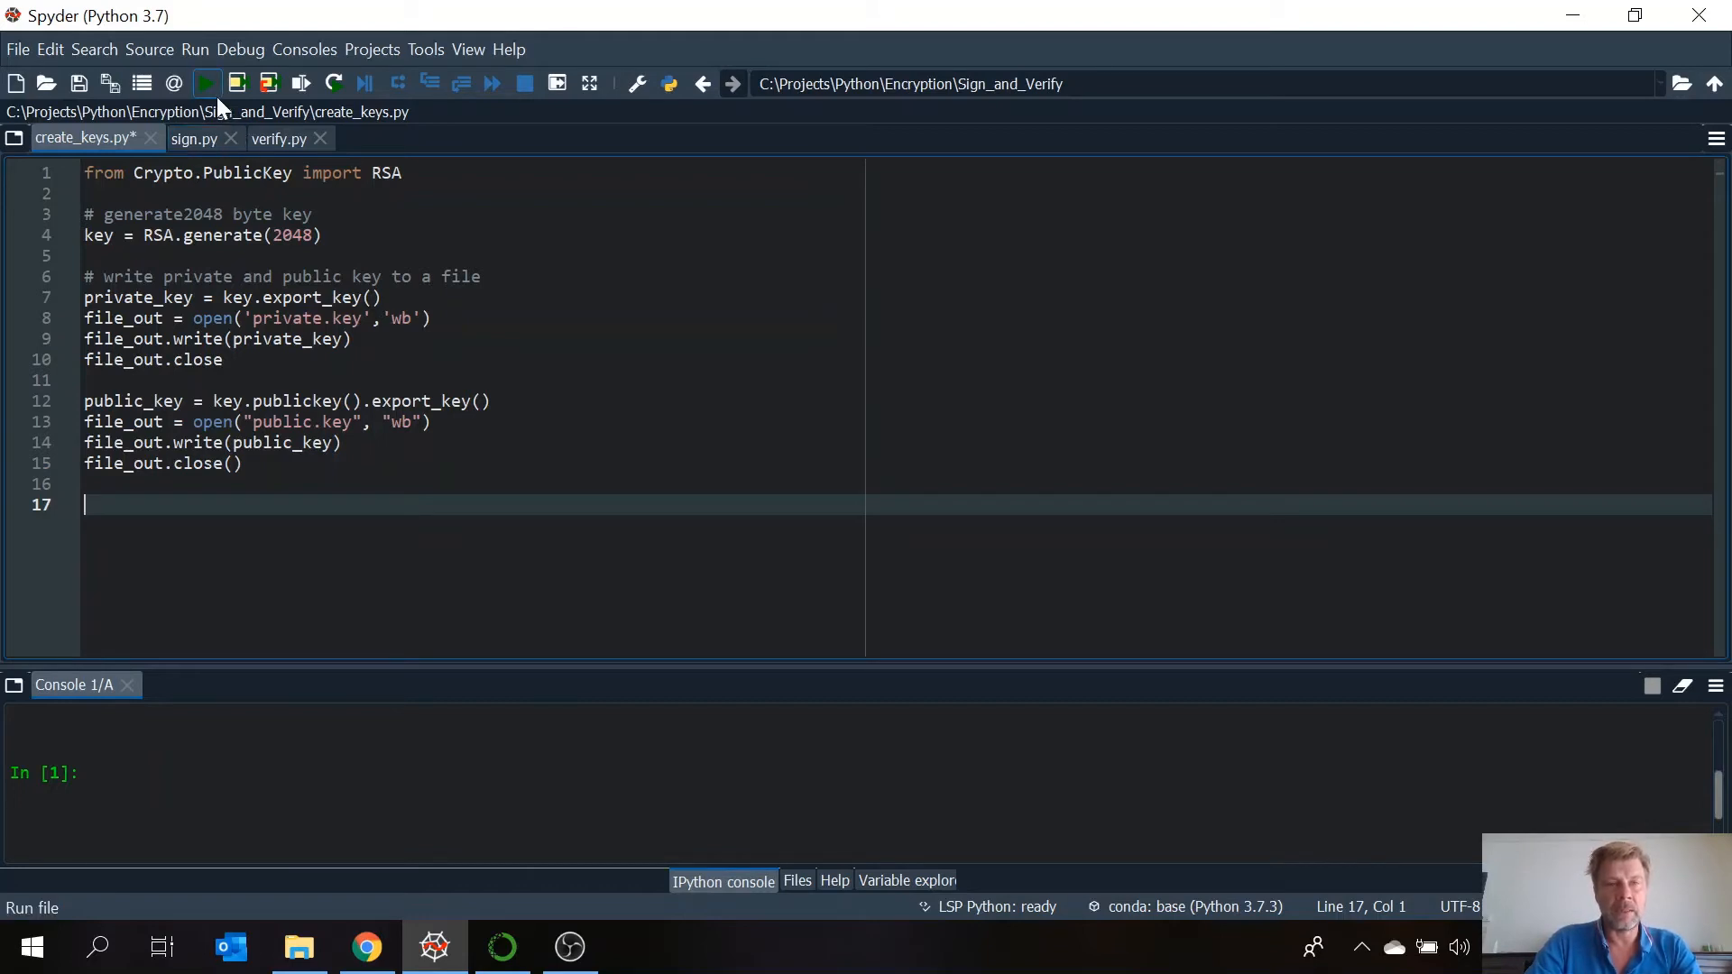
mouse_move(206, 83)
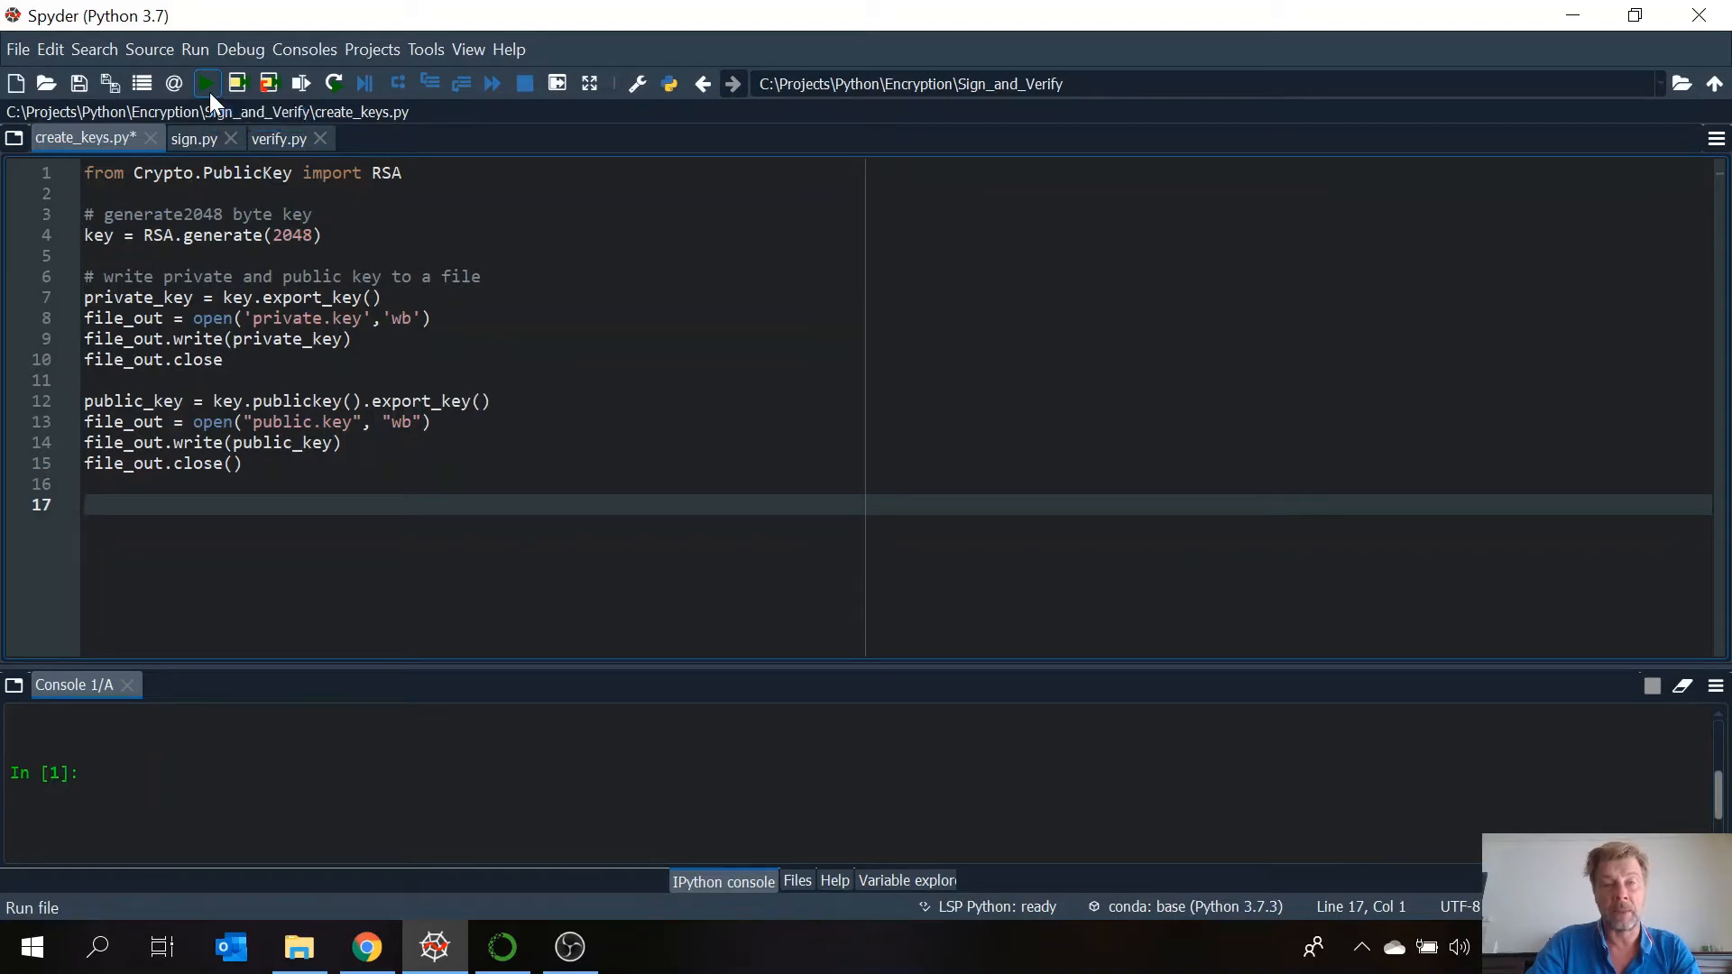
- Run create_keys.py so the 2048-bit private and public key files are generated
left_click(204, 83)
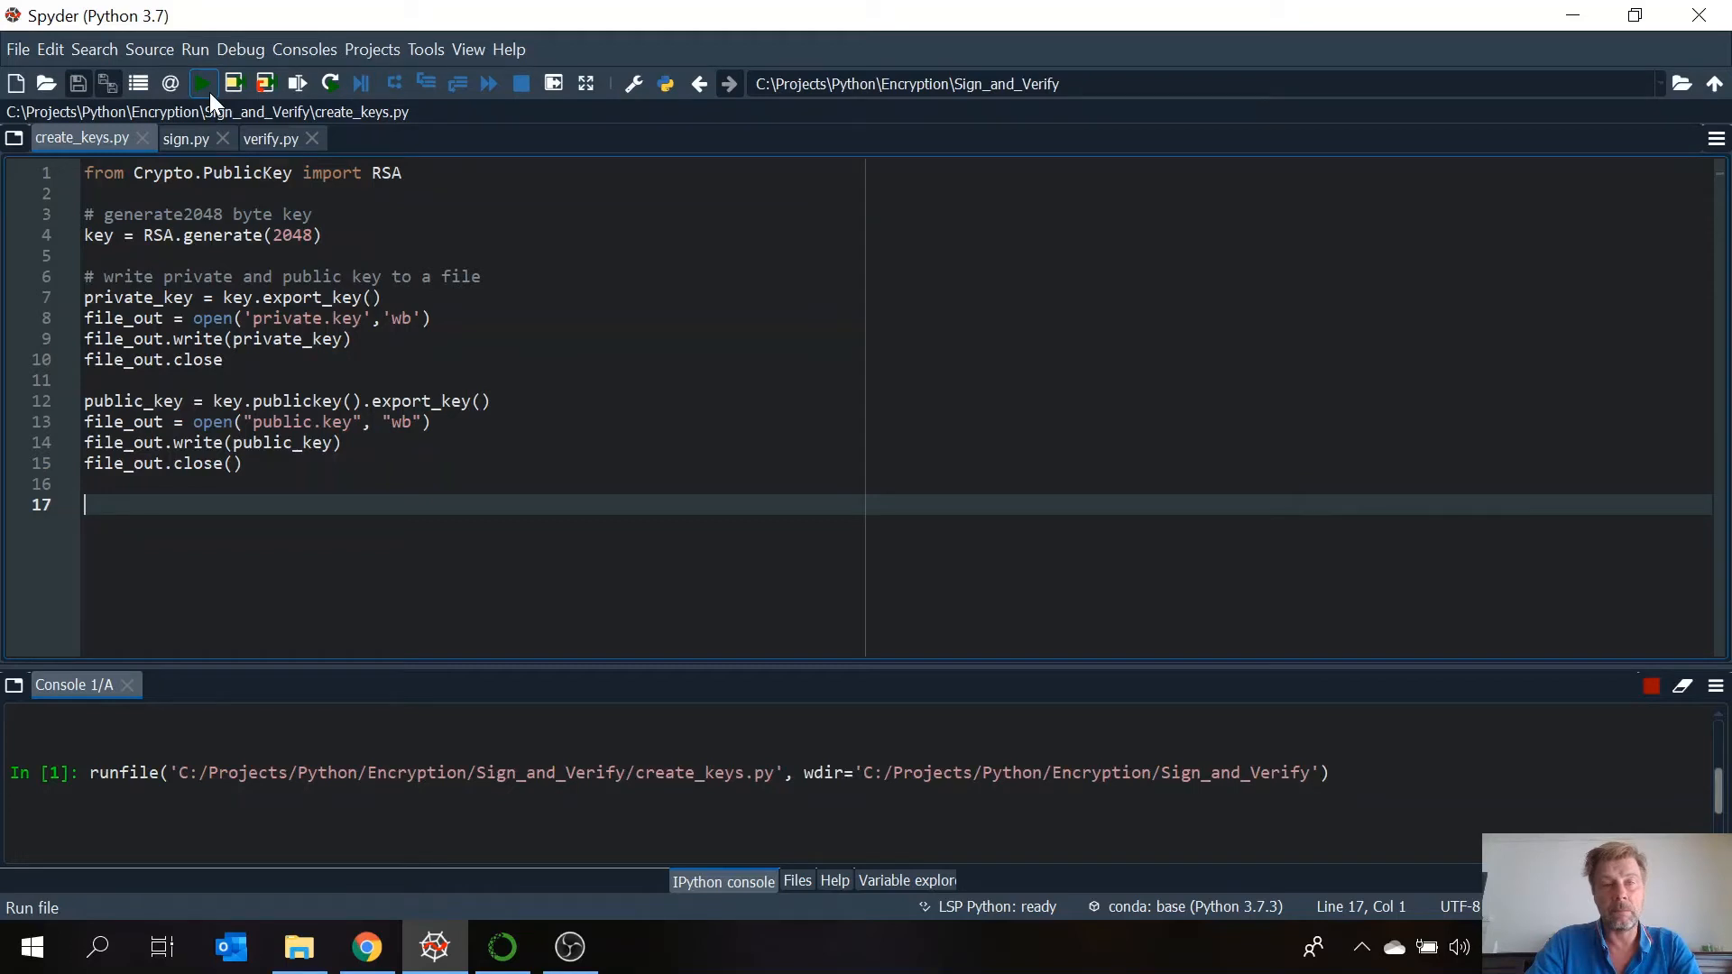
left_click(202, 83)
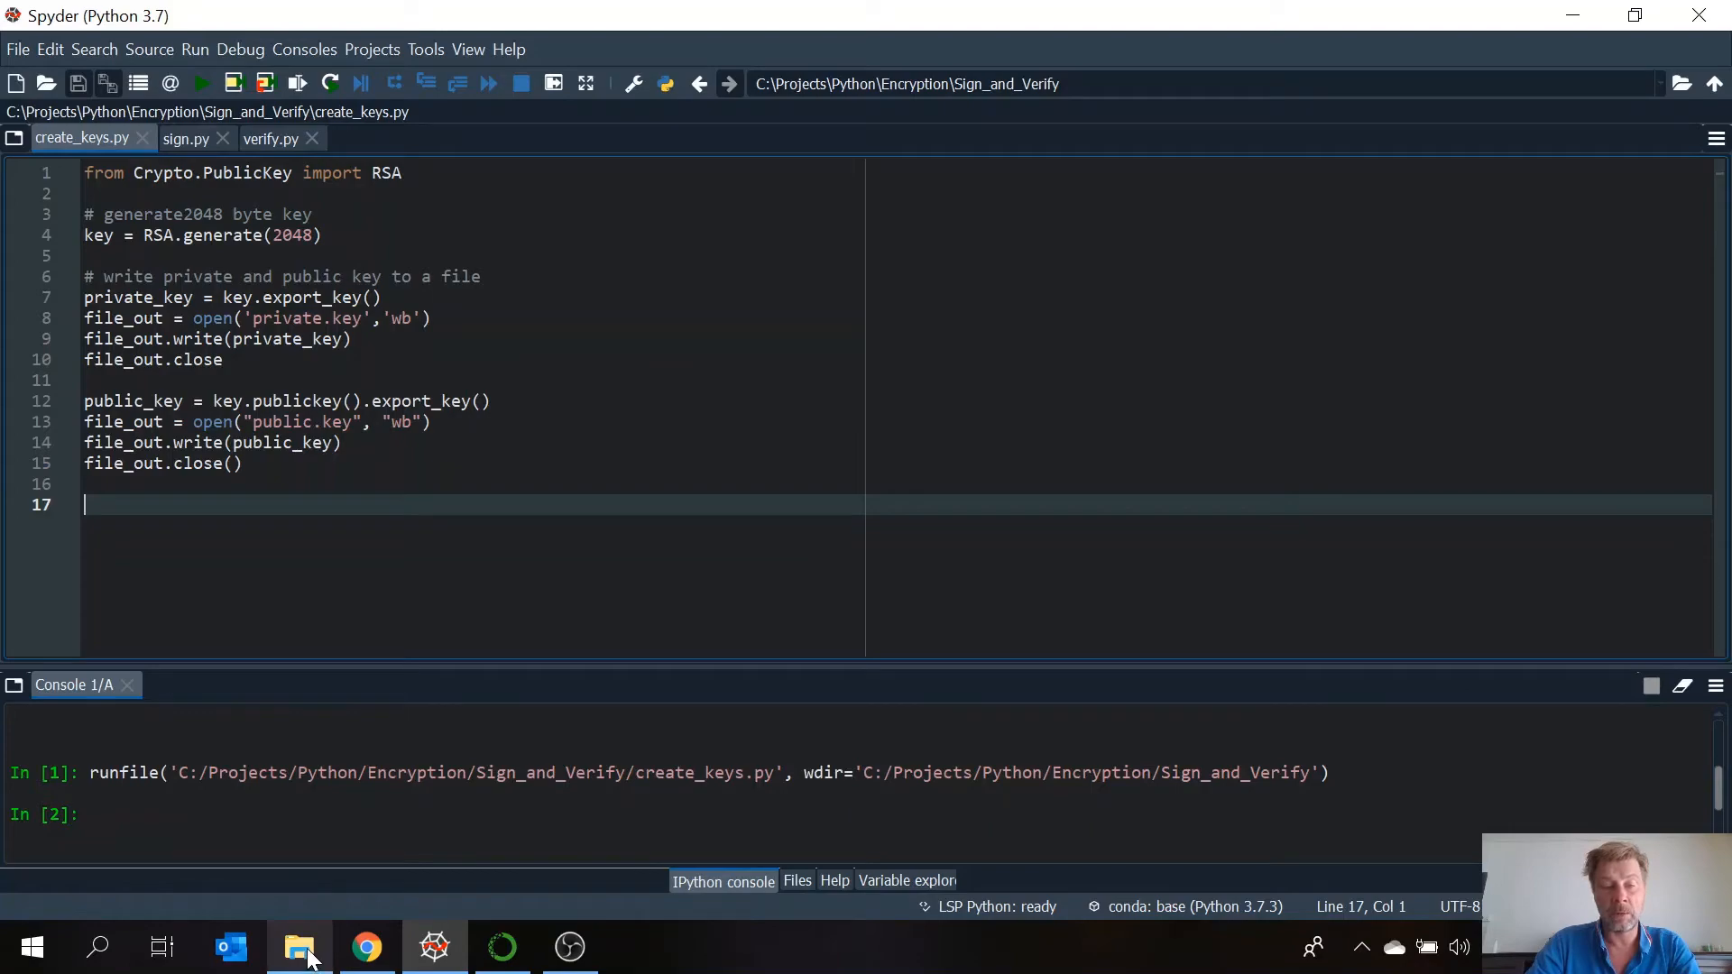
- View the PEM contents of private.key and public.key from the project folder, closing each
left_click(300, 948)
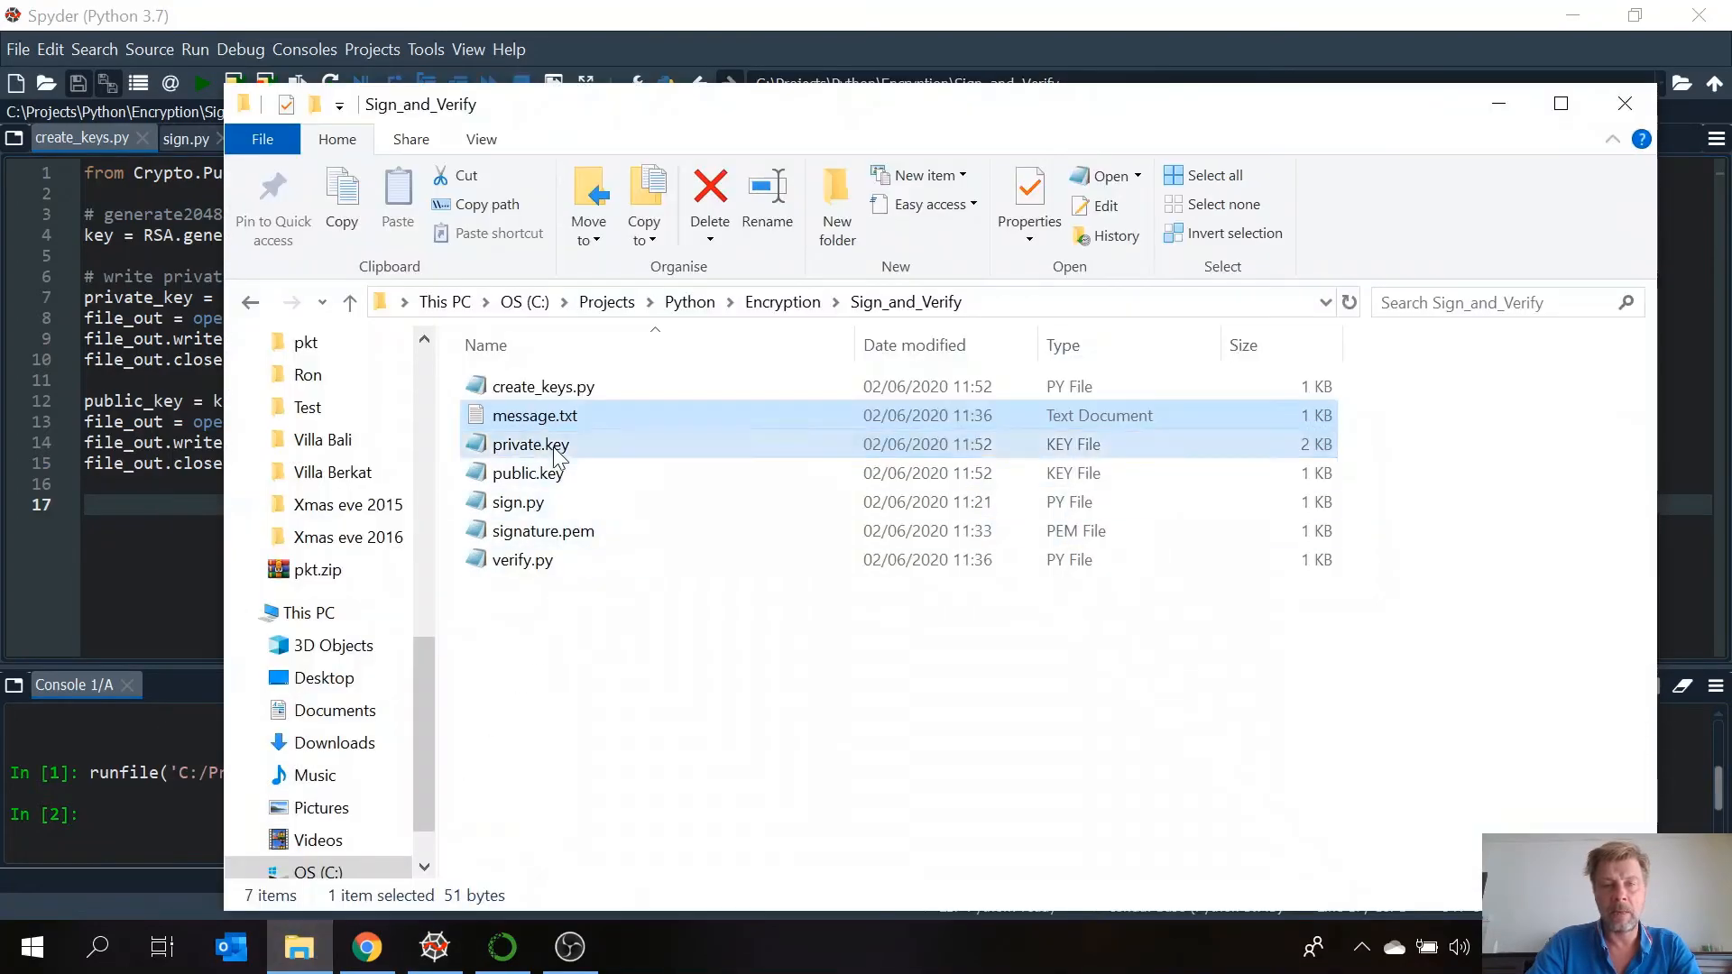
double_click(531, 444)
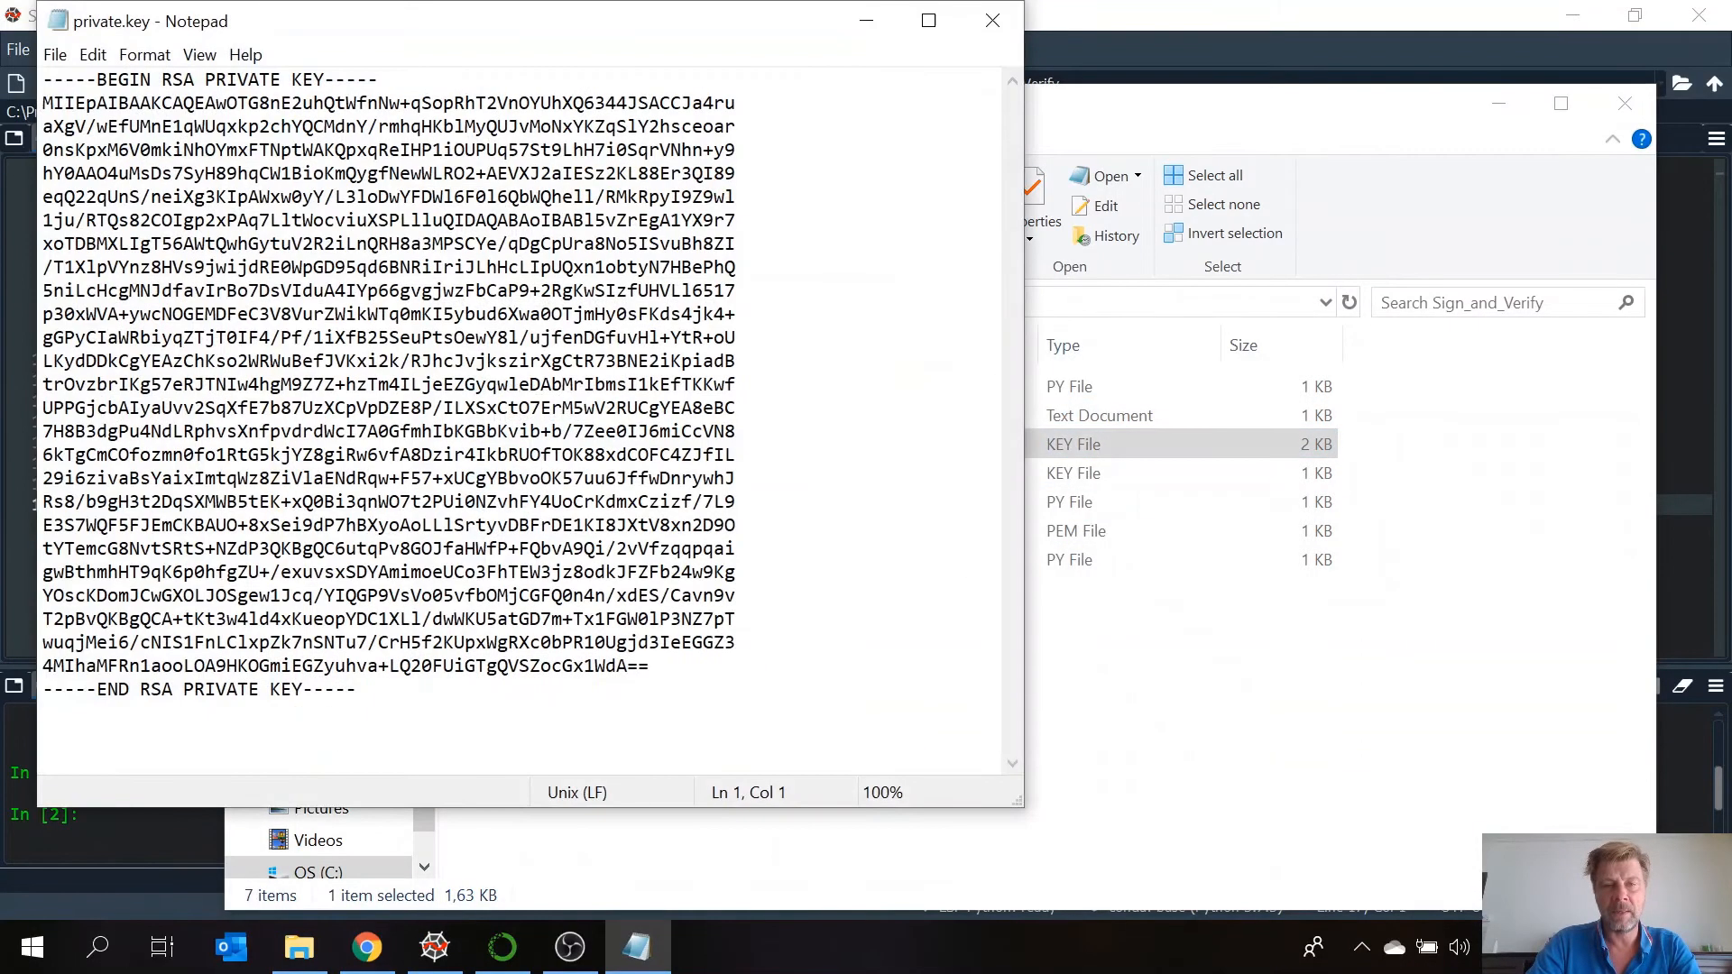
mouse_move(993, 20)
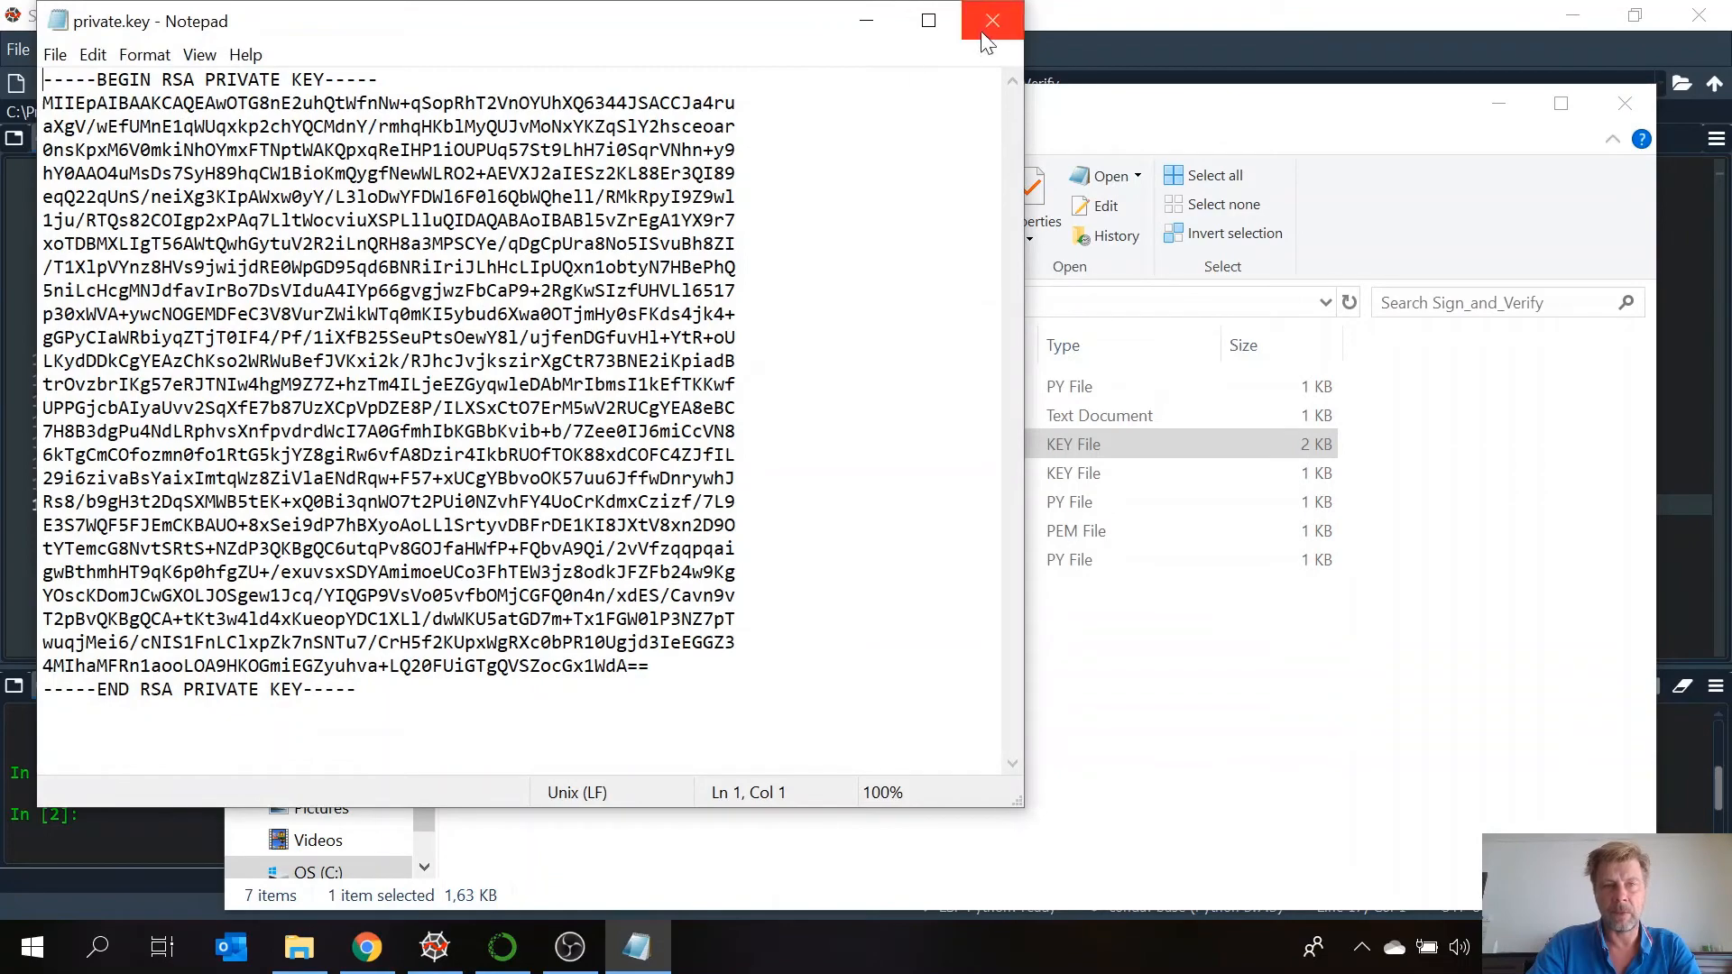
left_click(992, 20)
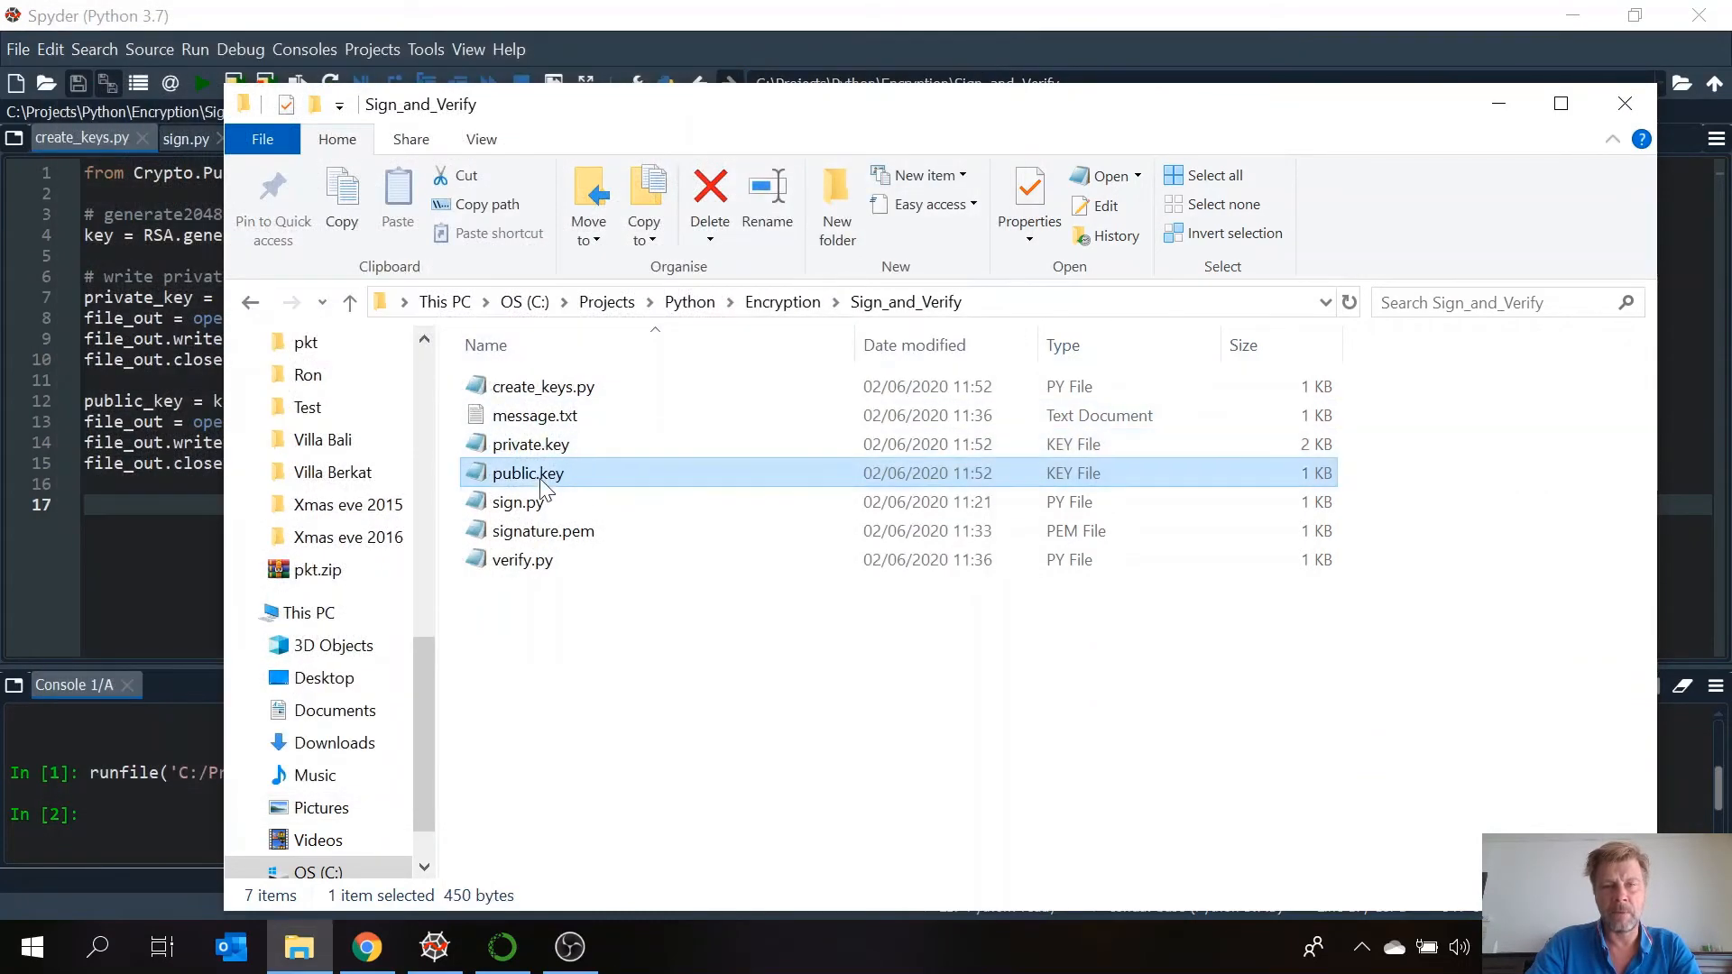
double_click(527, 473)
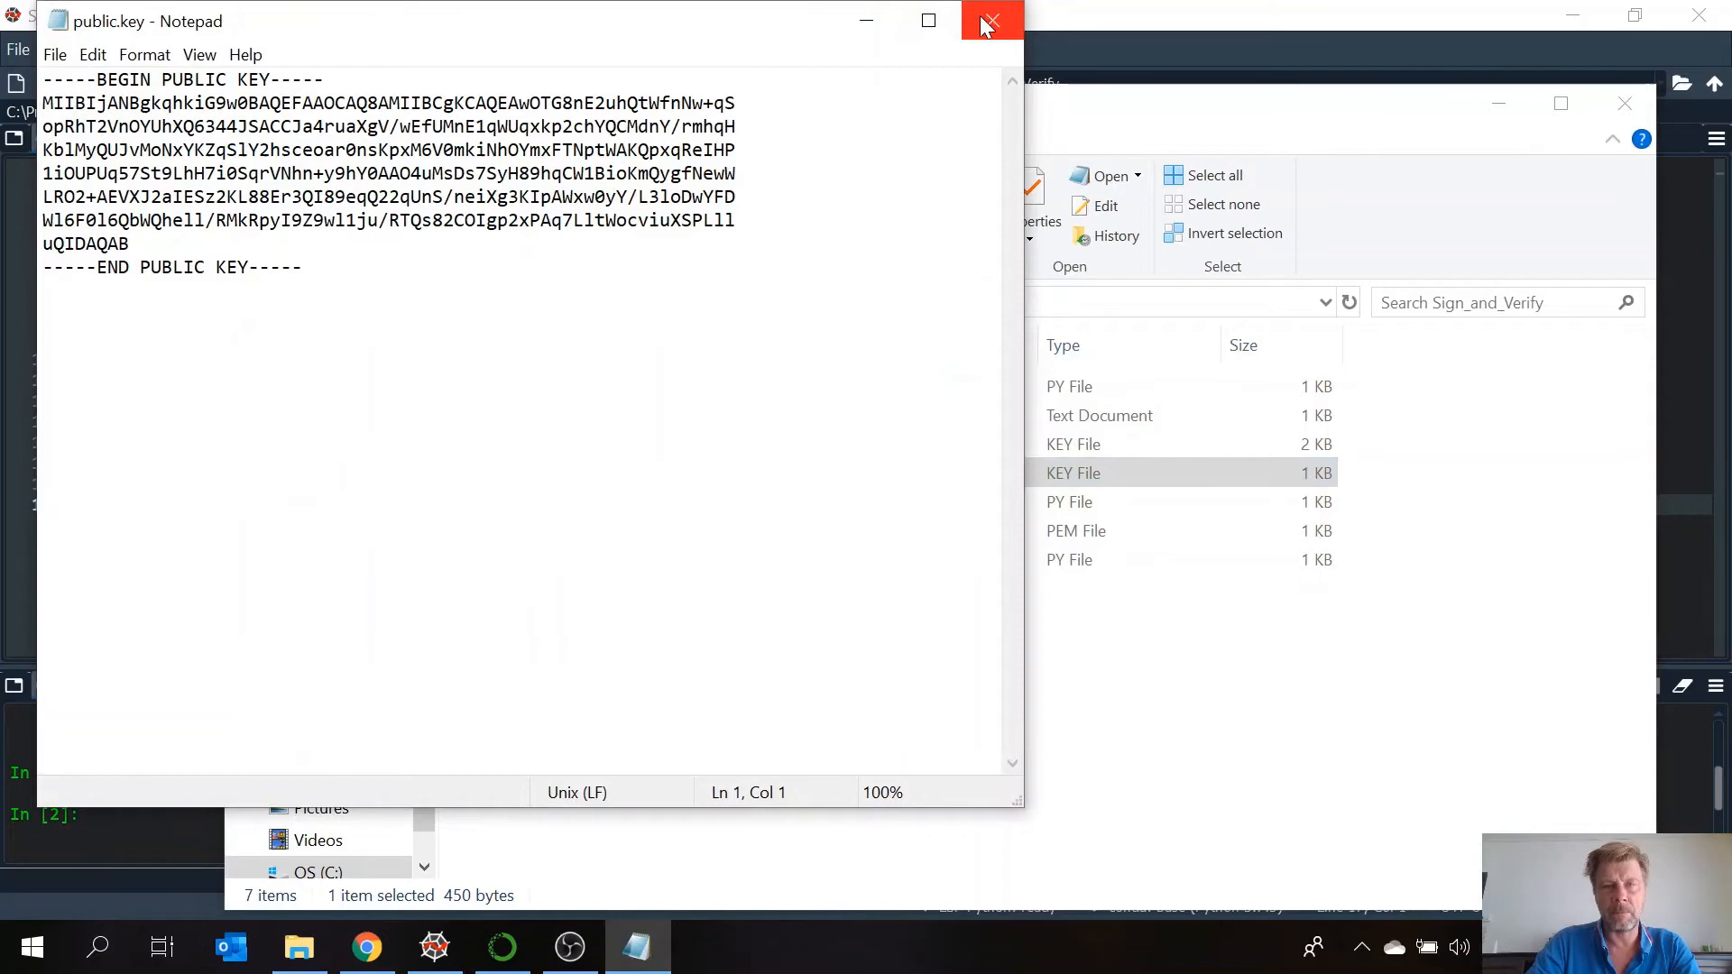
left_click(992, 20)
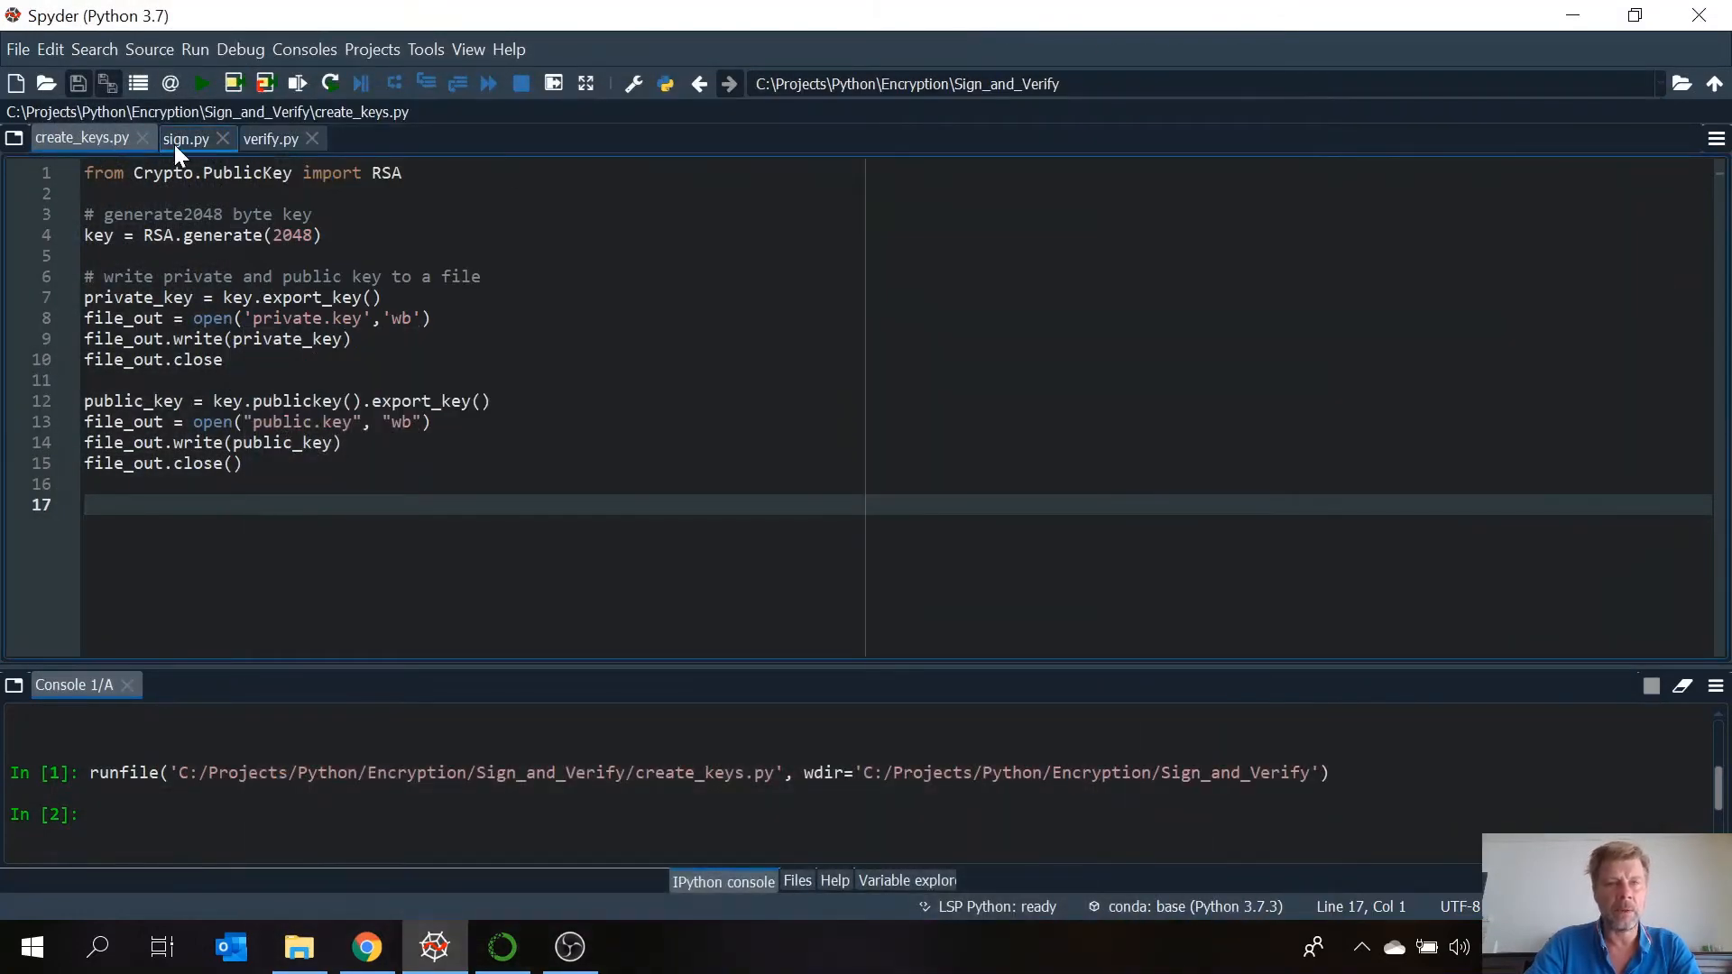
- Review sign.py, highlighting the SHA256 import and the message line, and add a blank line after the message
left_click(184, 137)
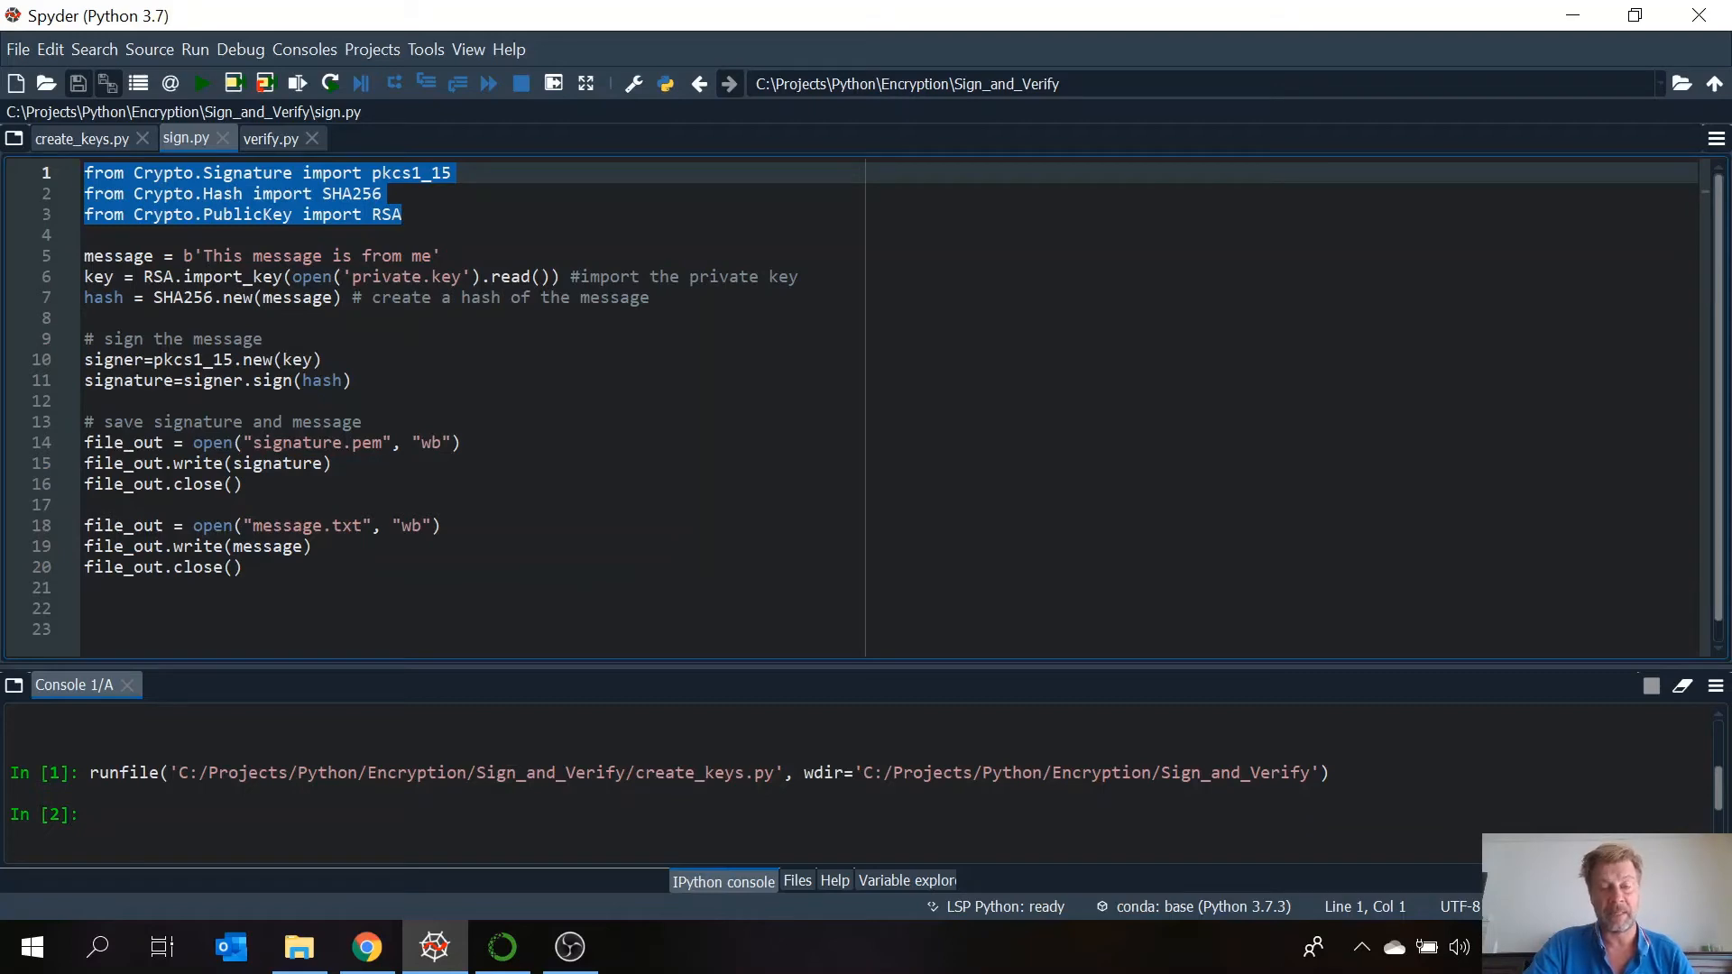
left_click(383, 193)
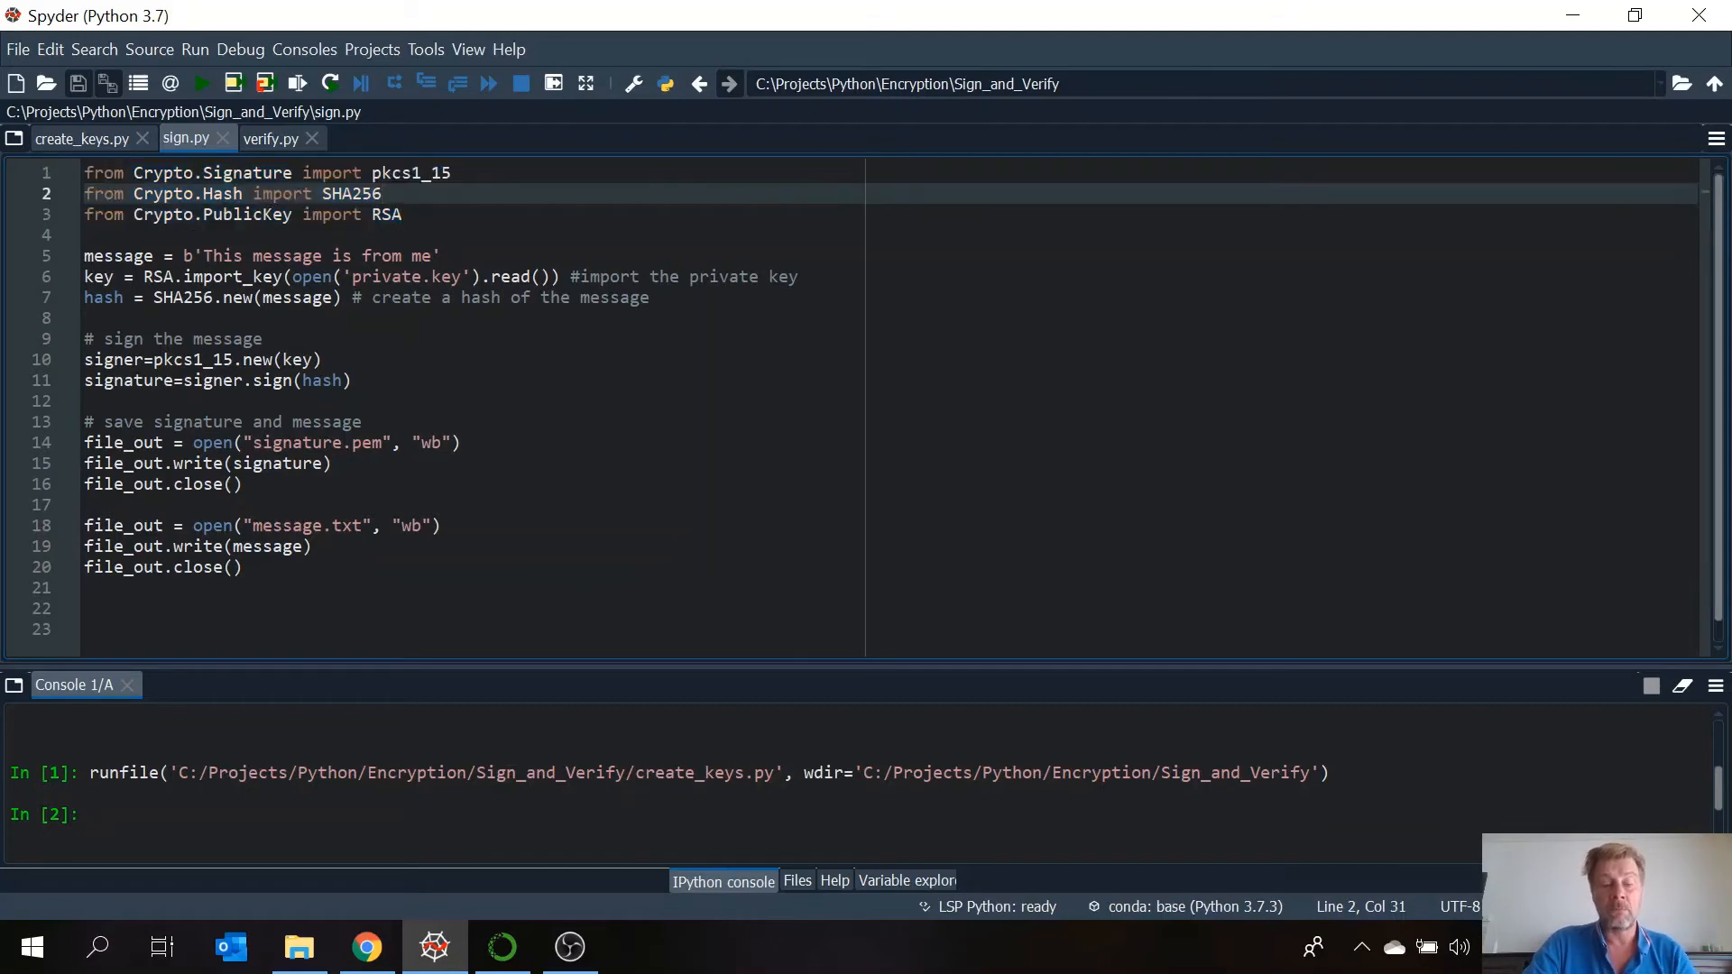
double_click(346, 193)
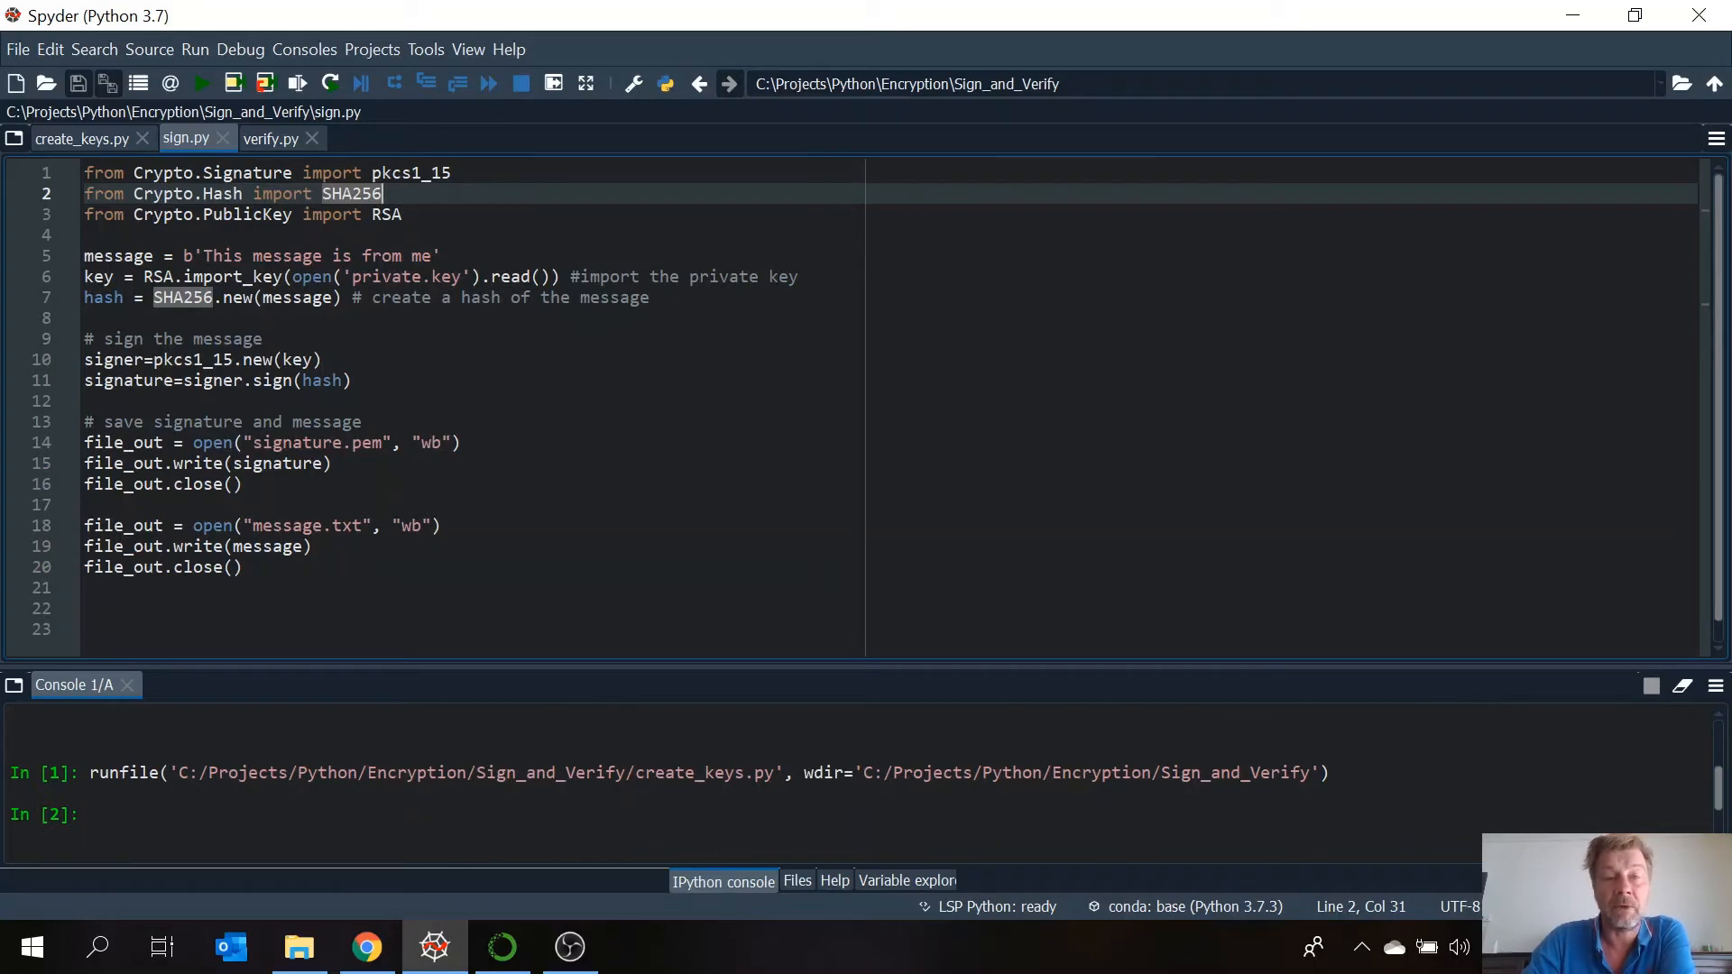
left_click_drag(204, 254, 413, 255)
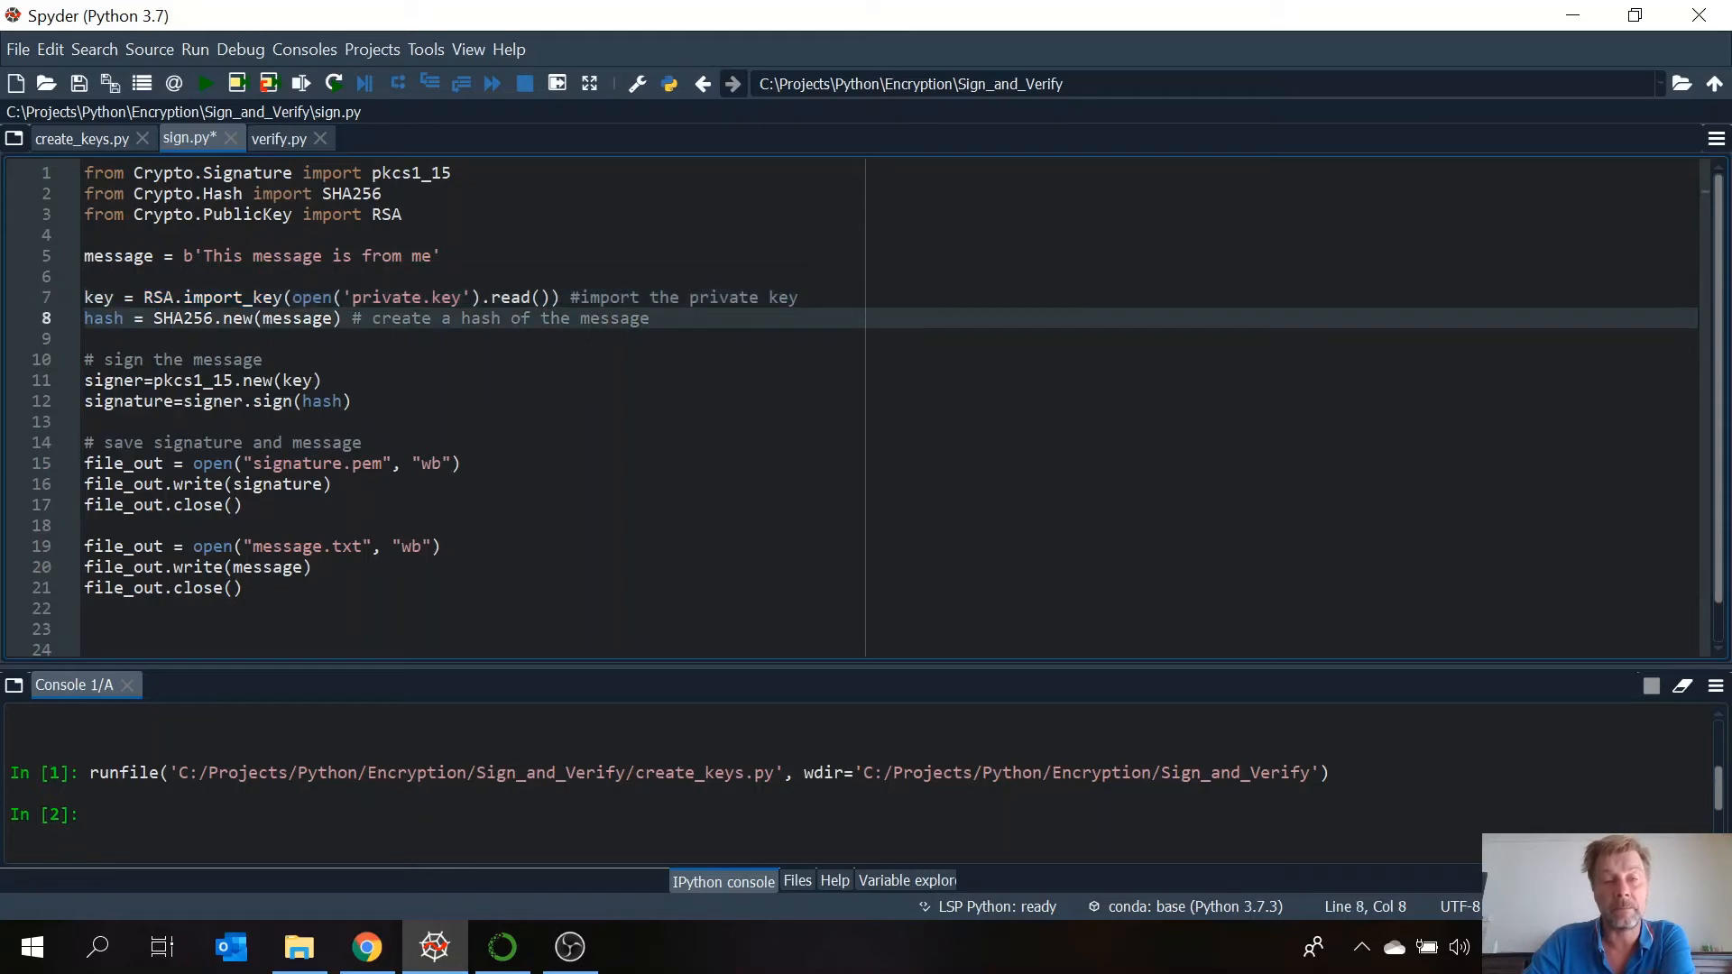
left_click_drag(151, 318, 343, 318)
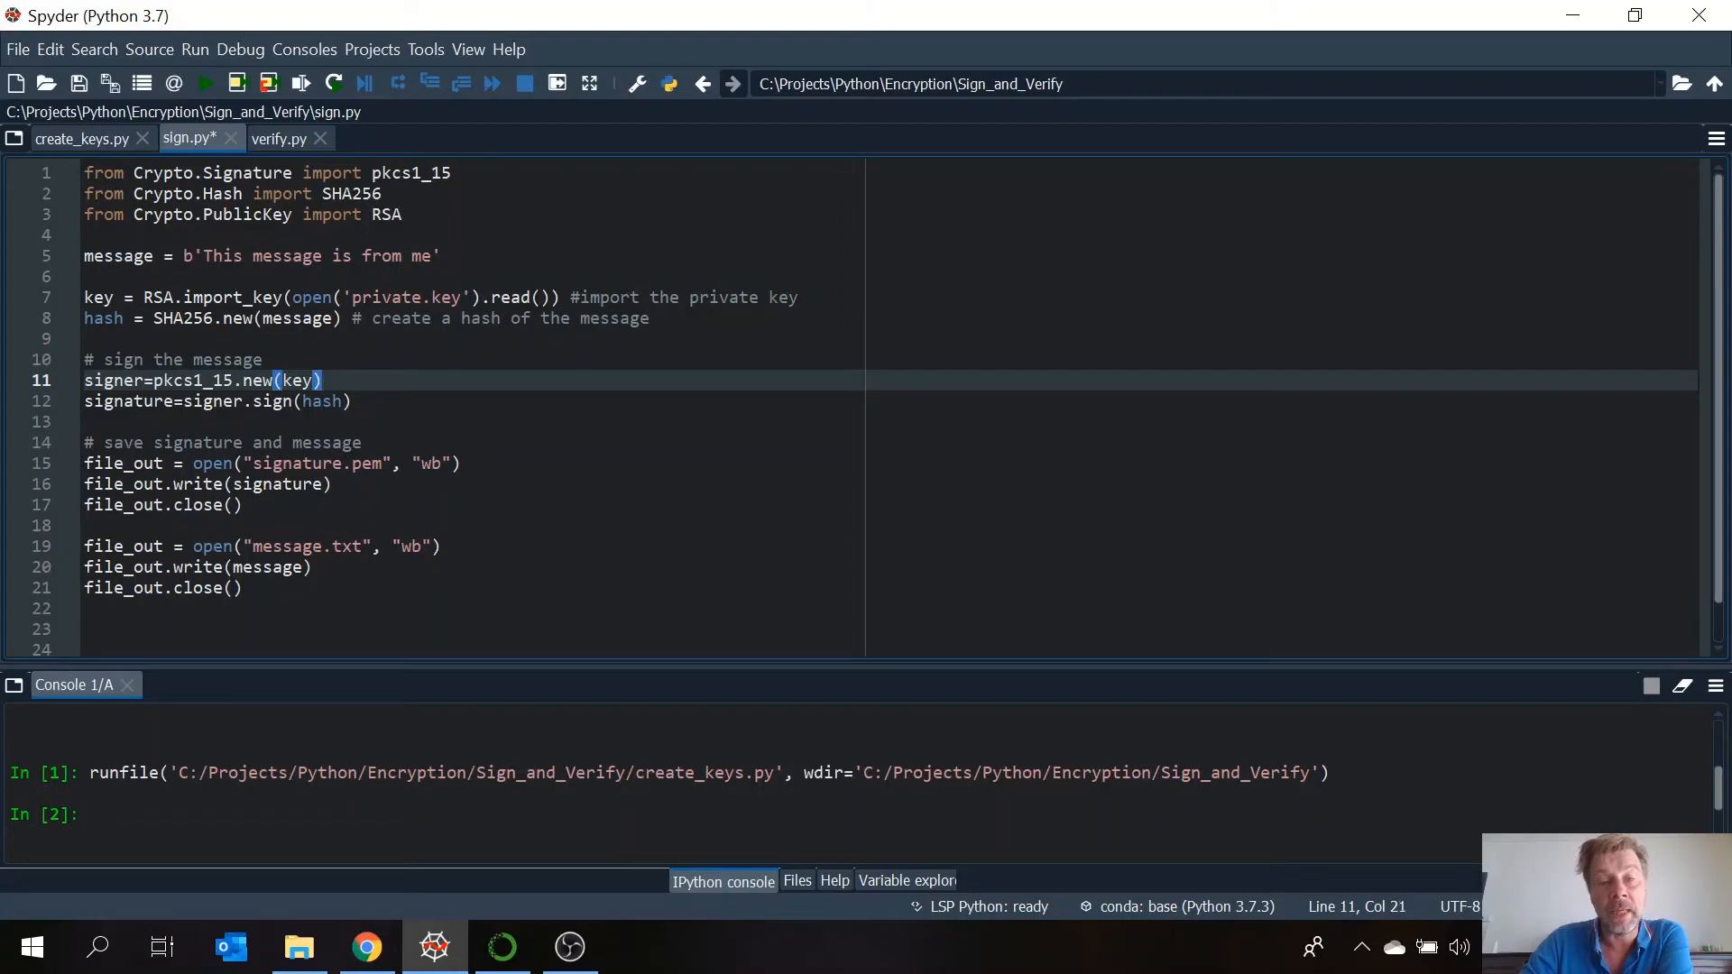
double_click(296, 381)
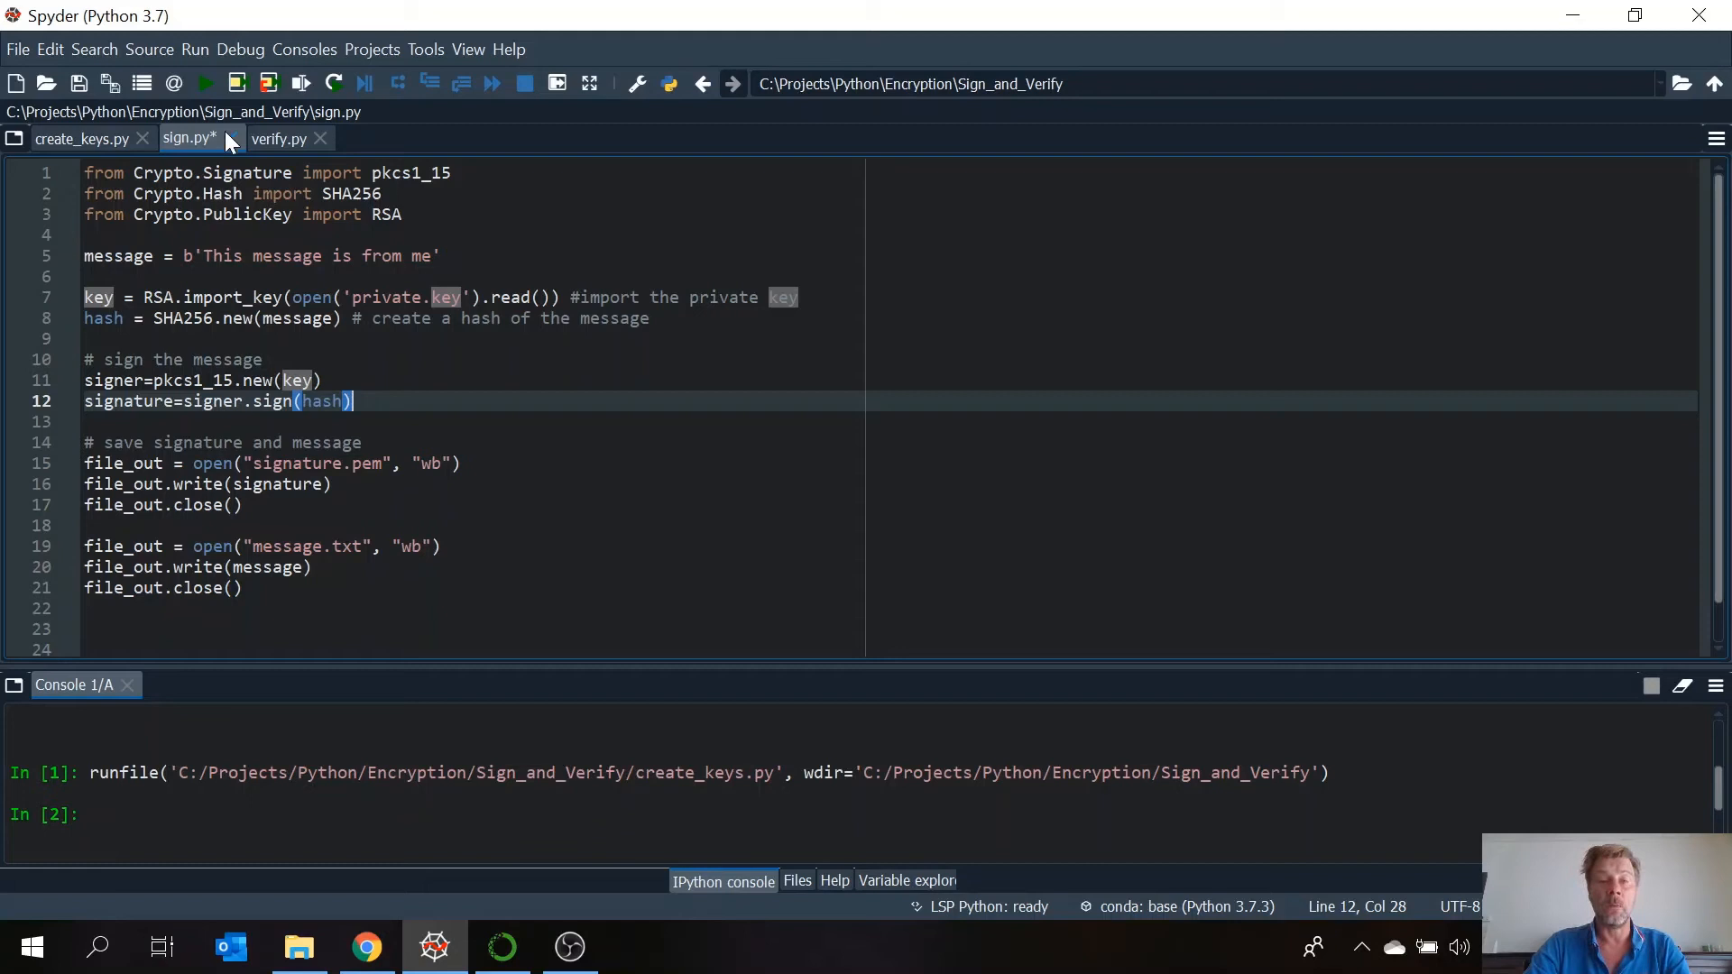
- Run sign.py and evaluate signature and signature.hex() in the console to show the signature bytes and hex
left_click(206, 83)
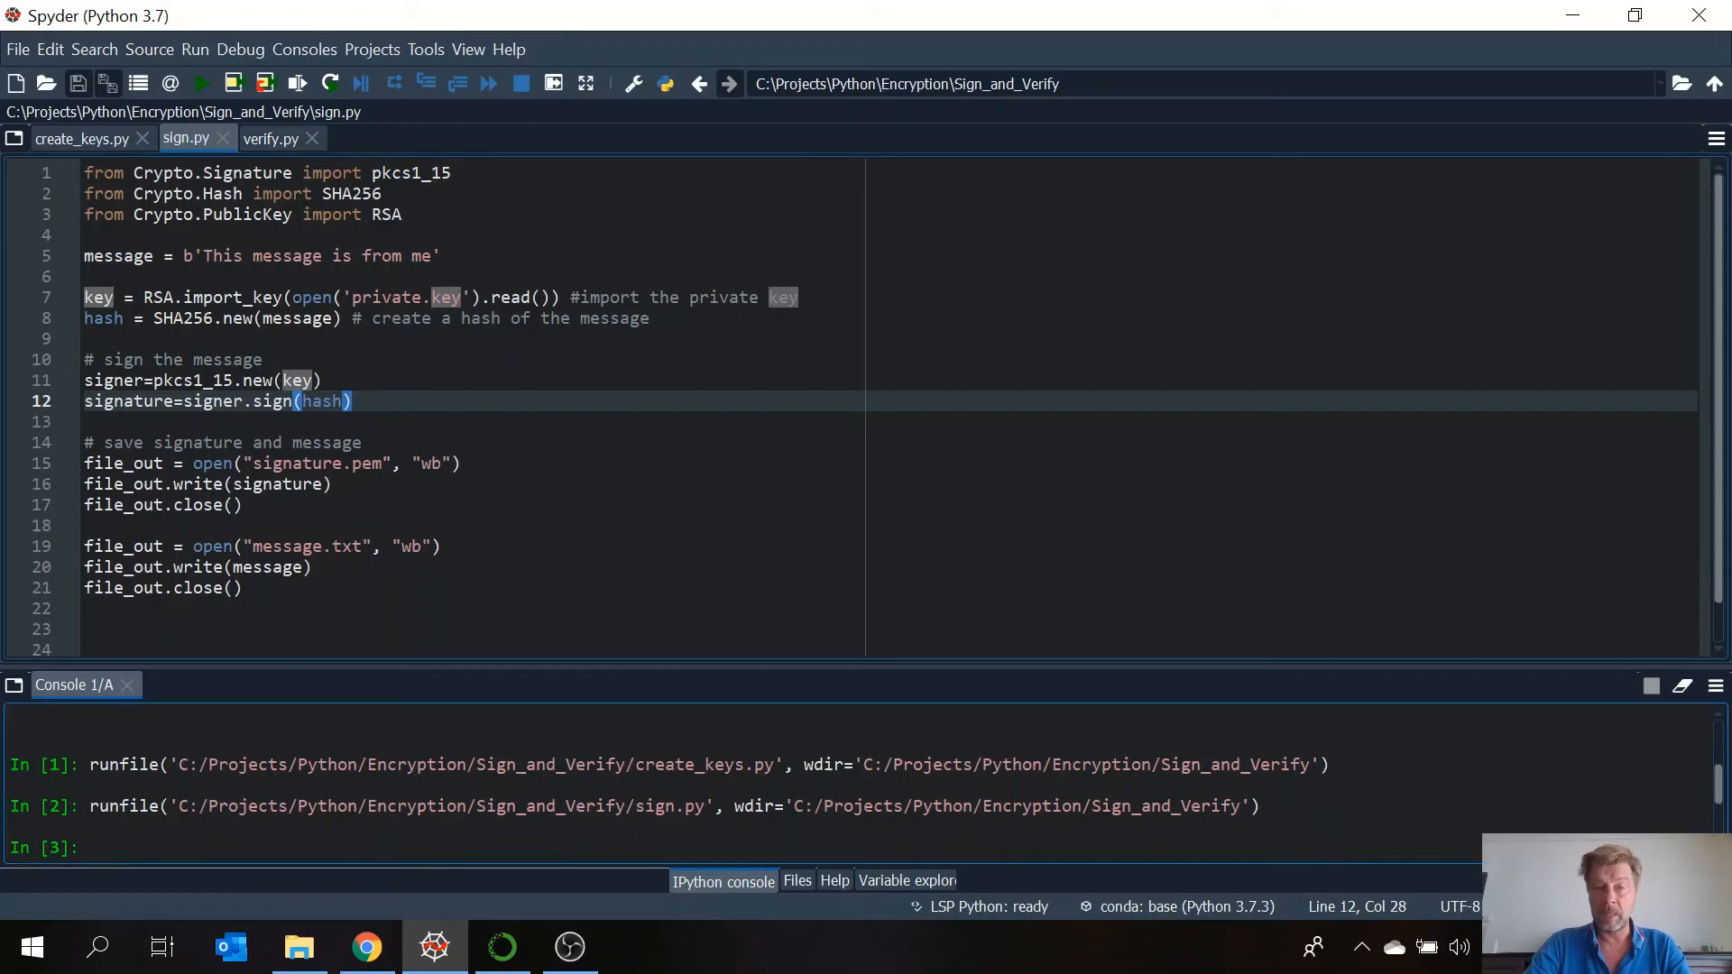
type("si")
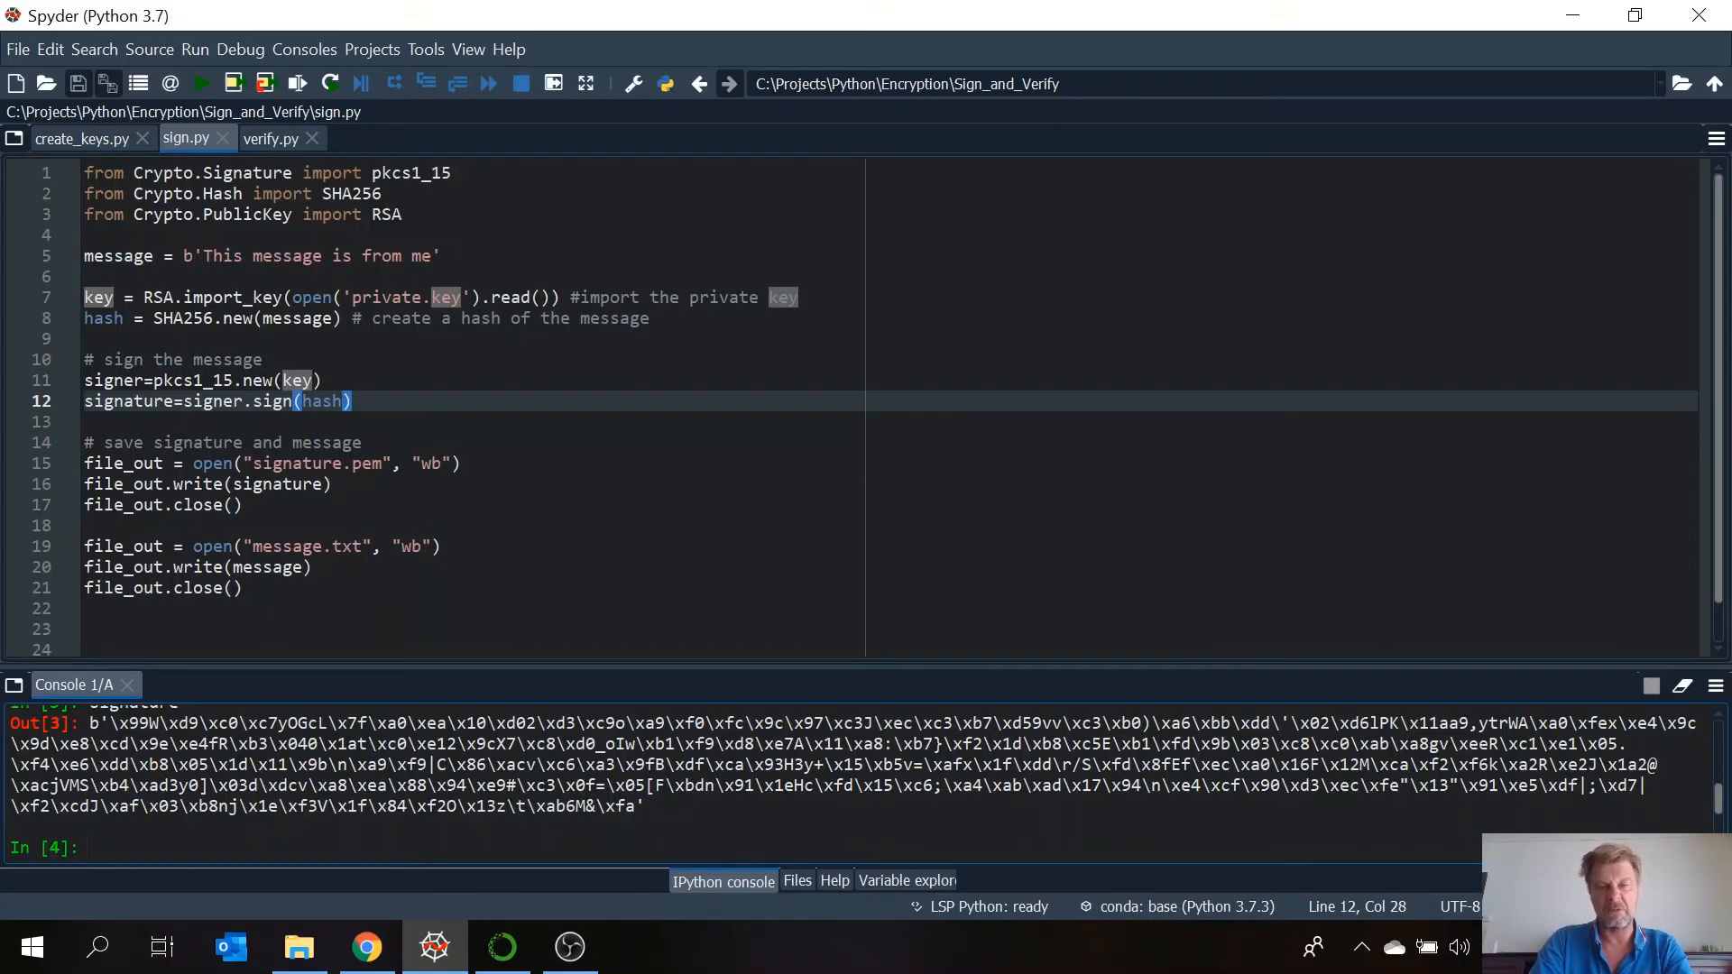
type("si")
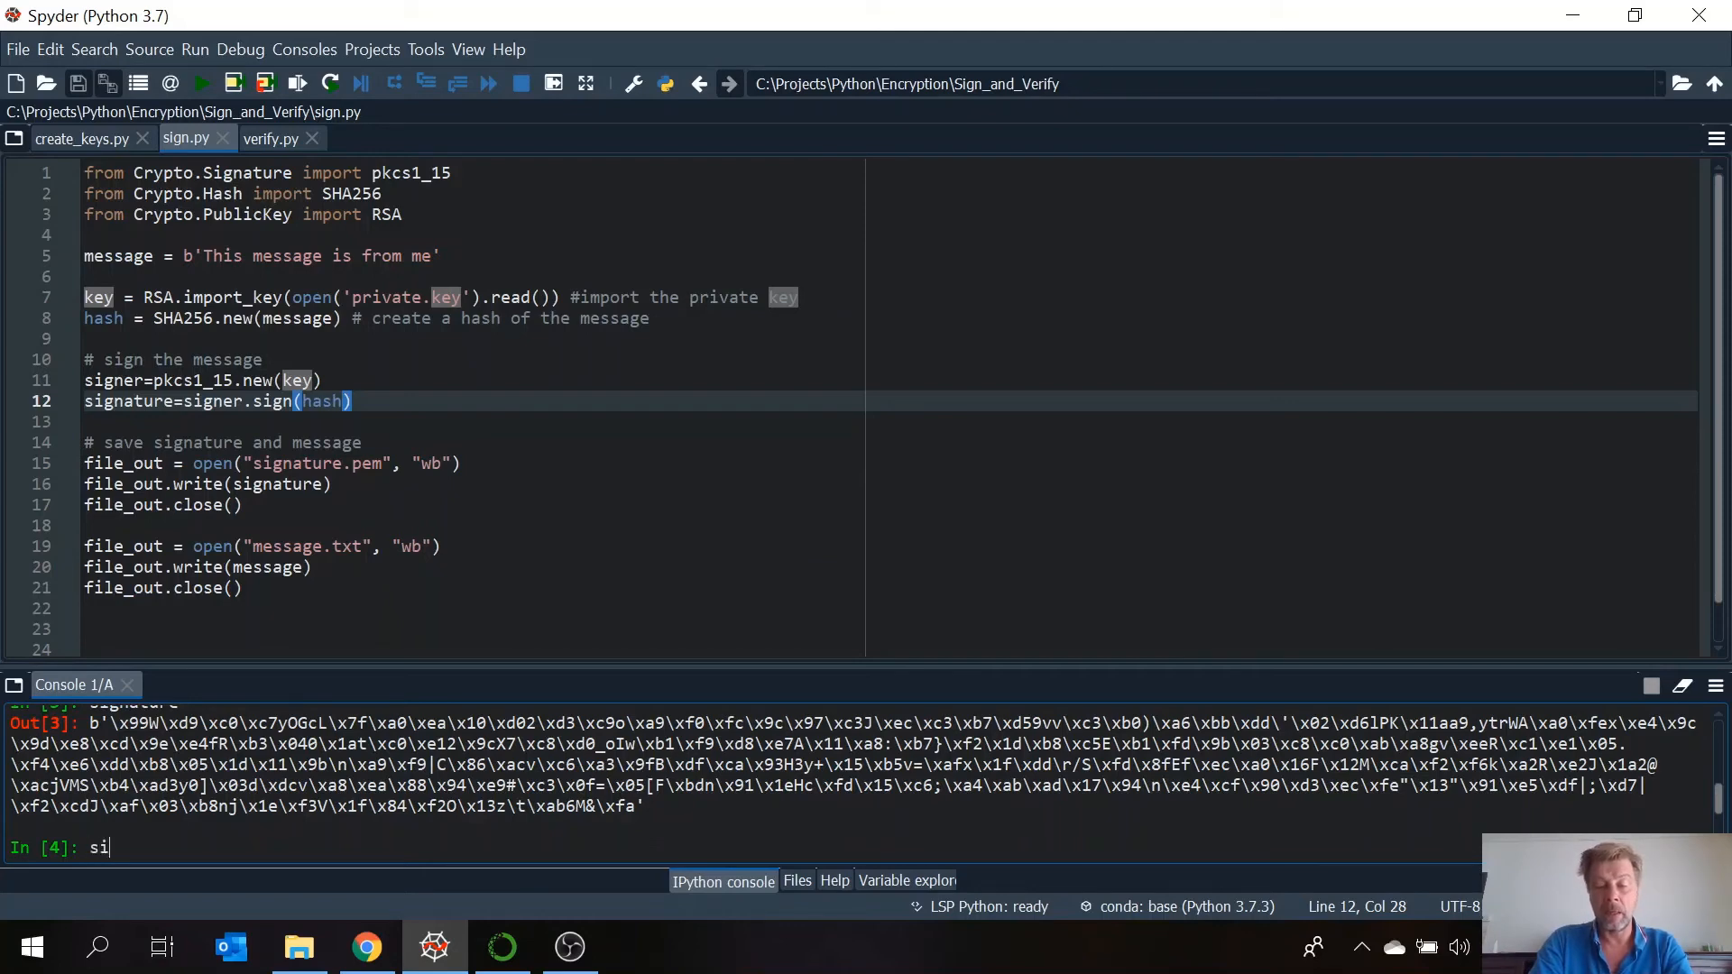
type("gnature")
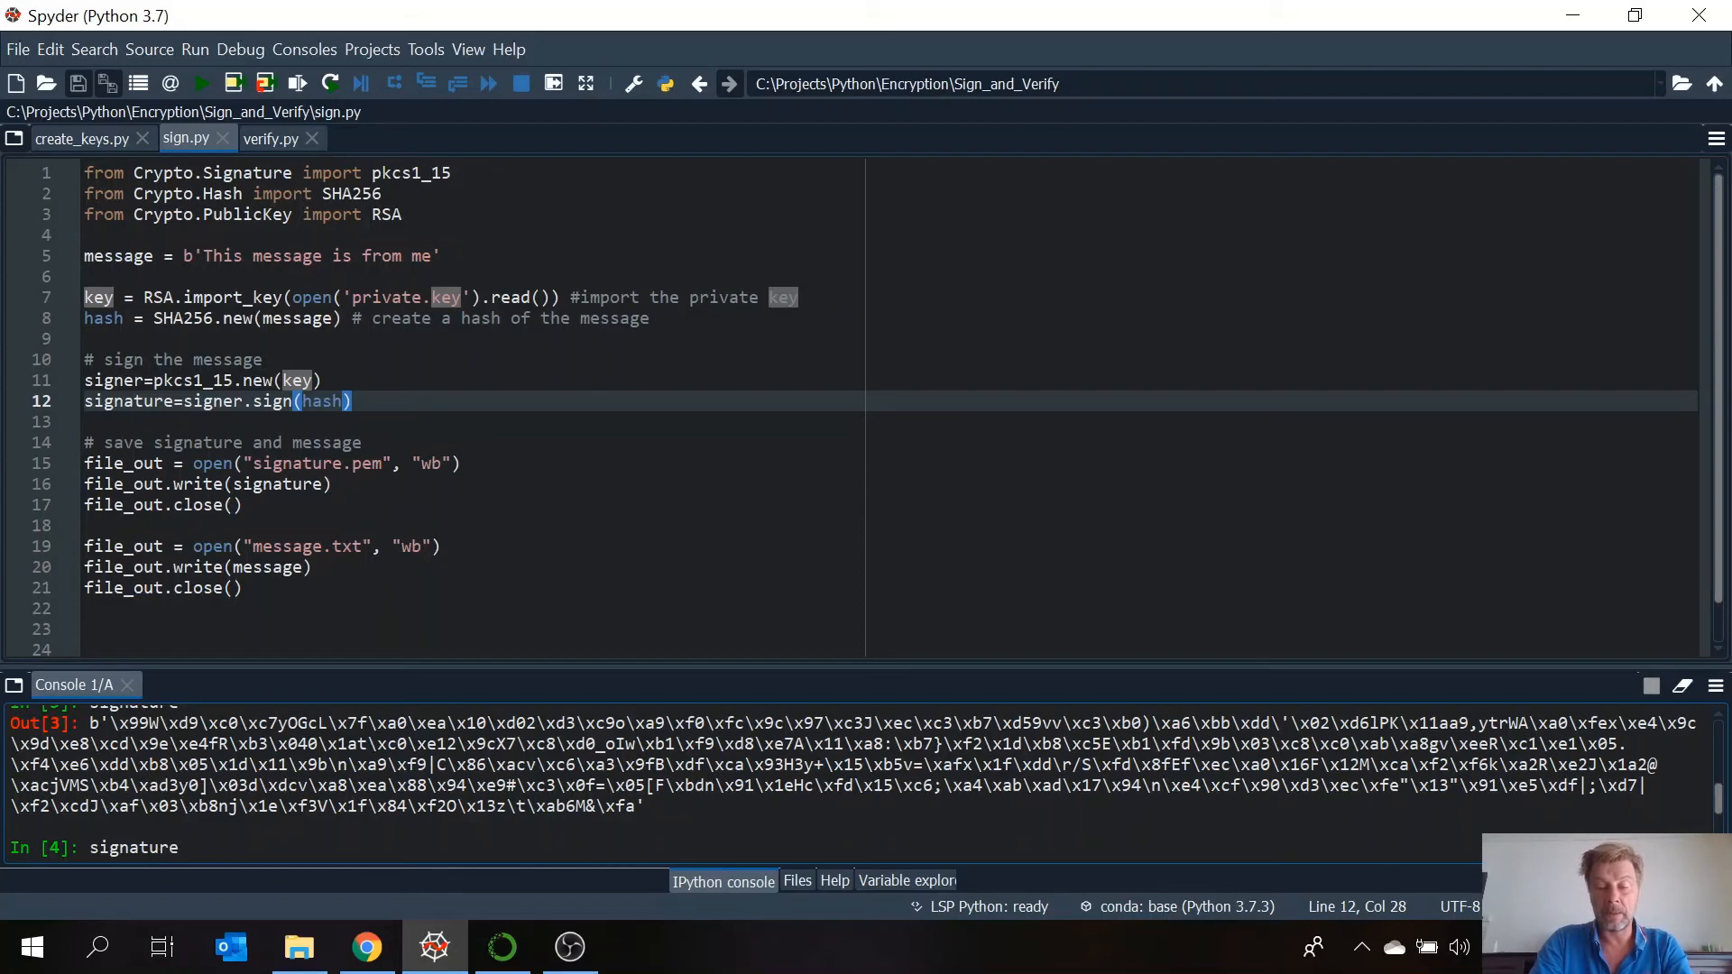
type(".hex(")
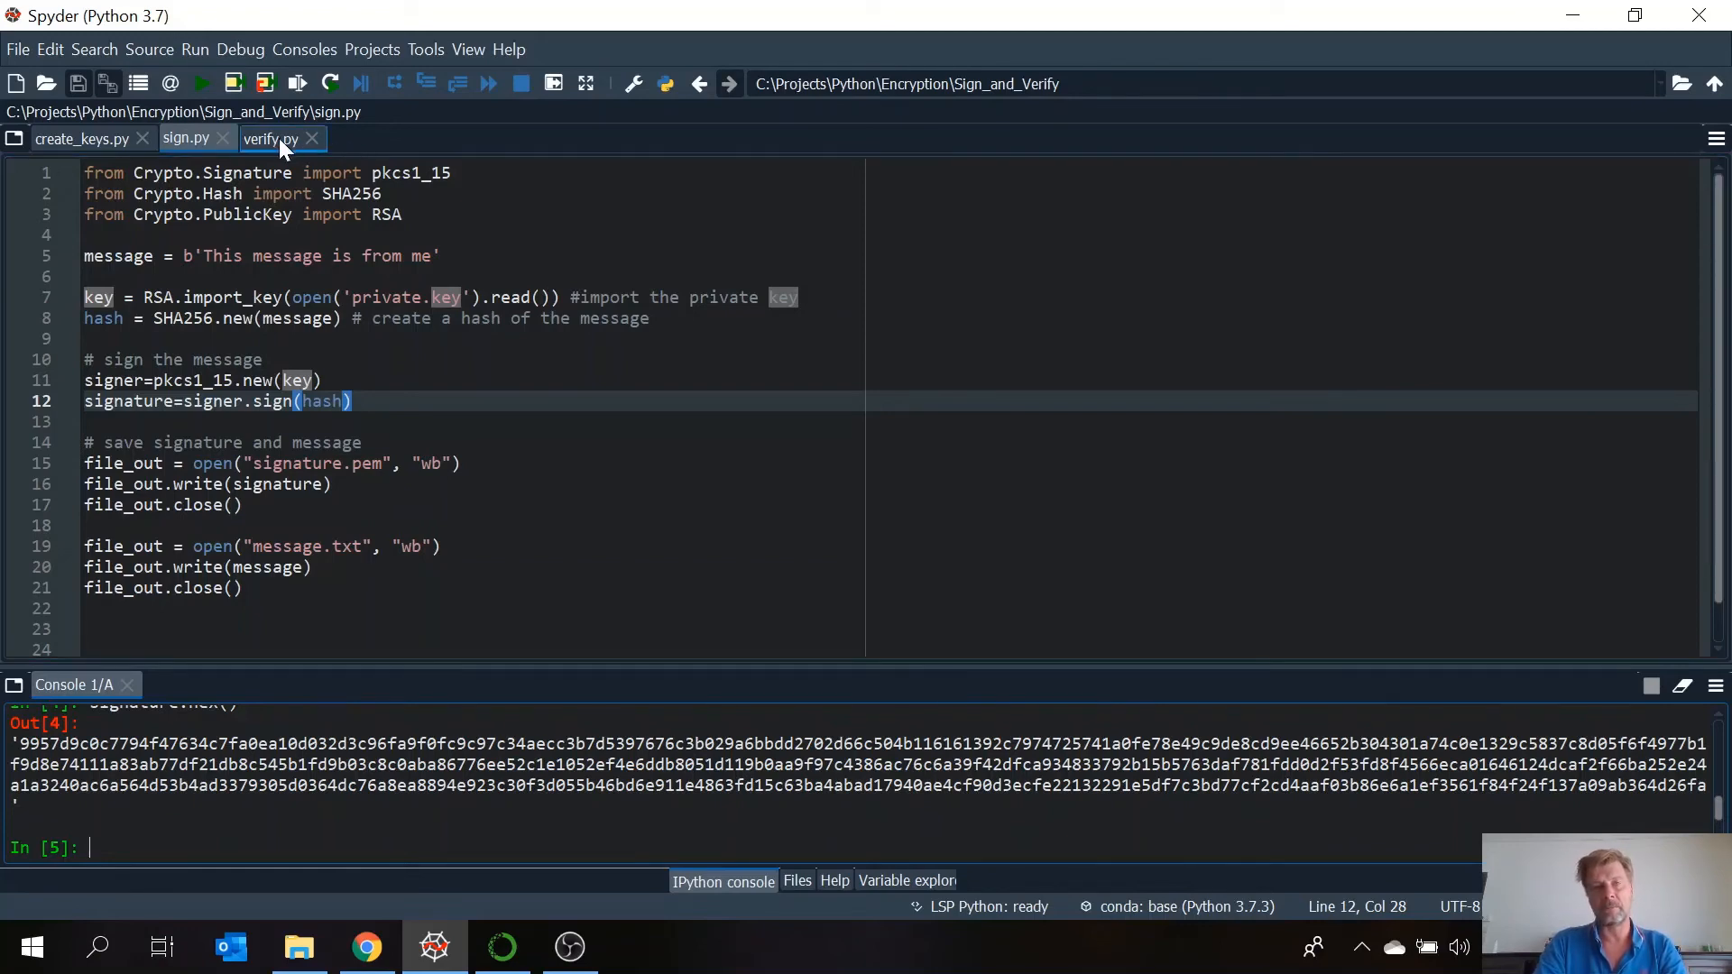
mouse_move(275, 145)
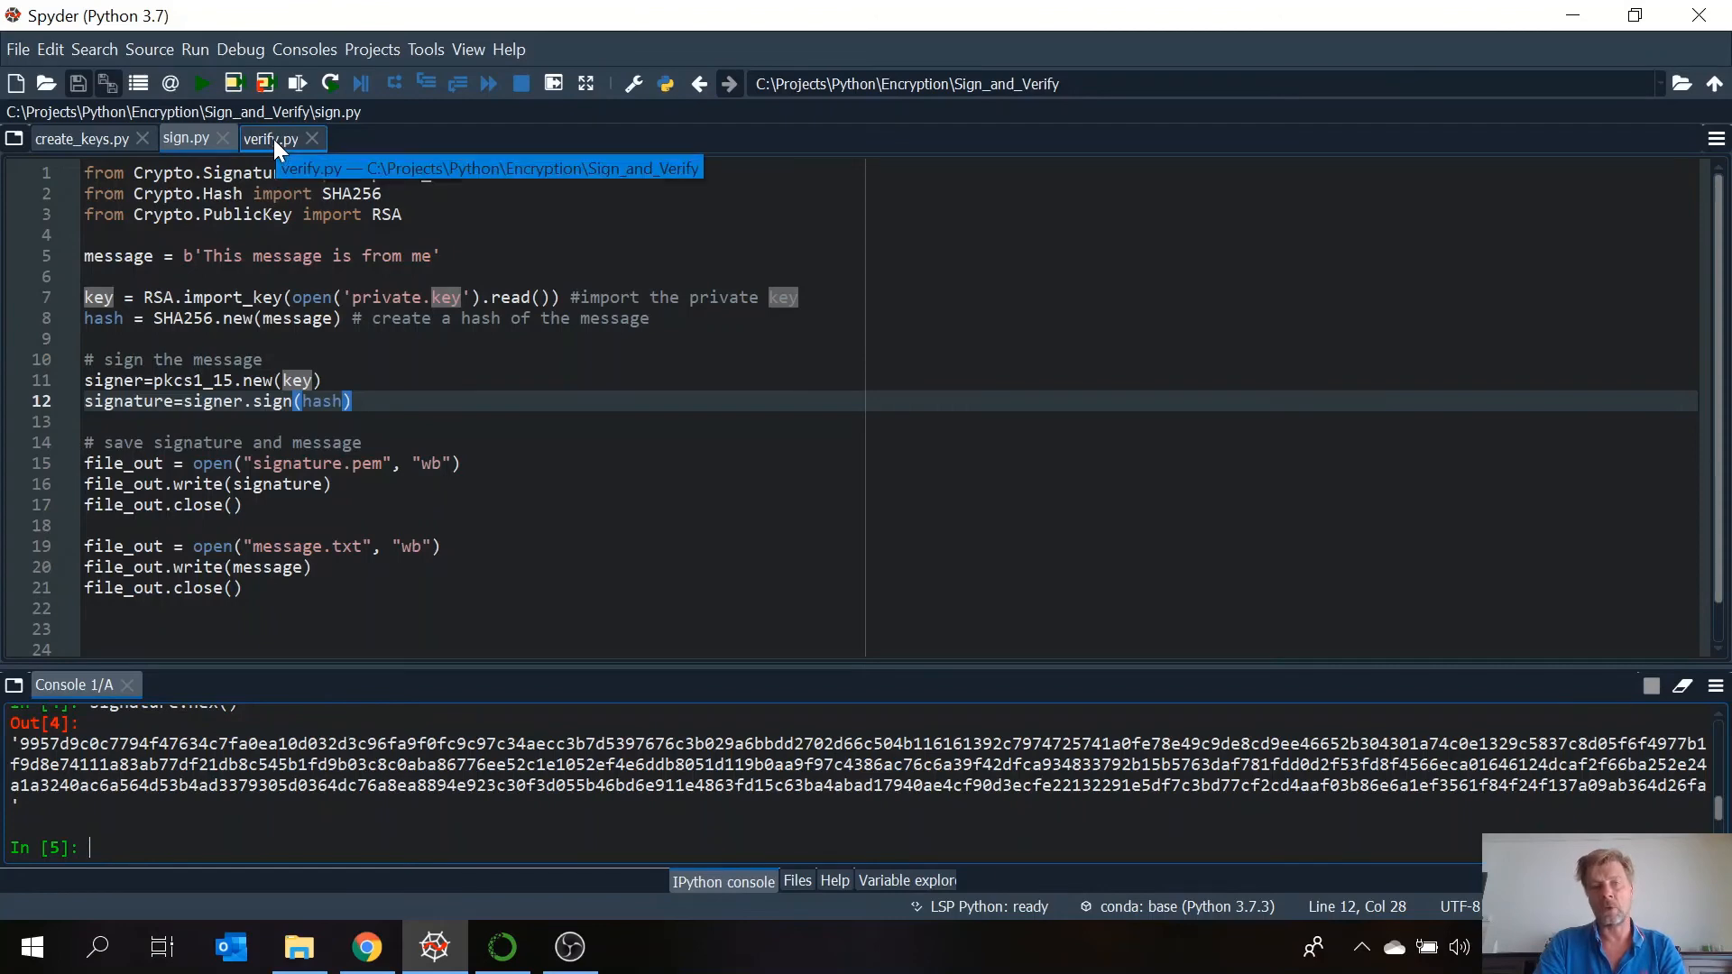
left_click(272, 137)
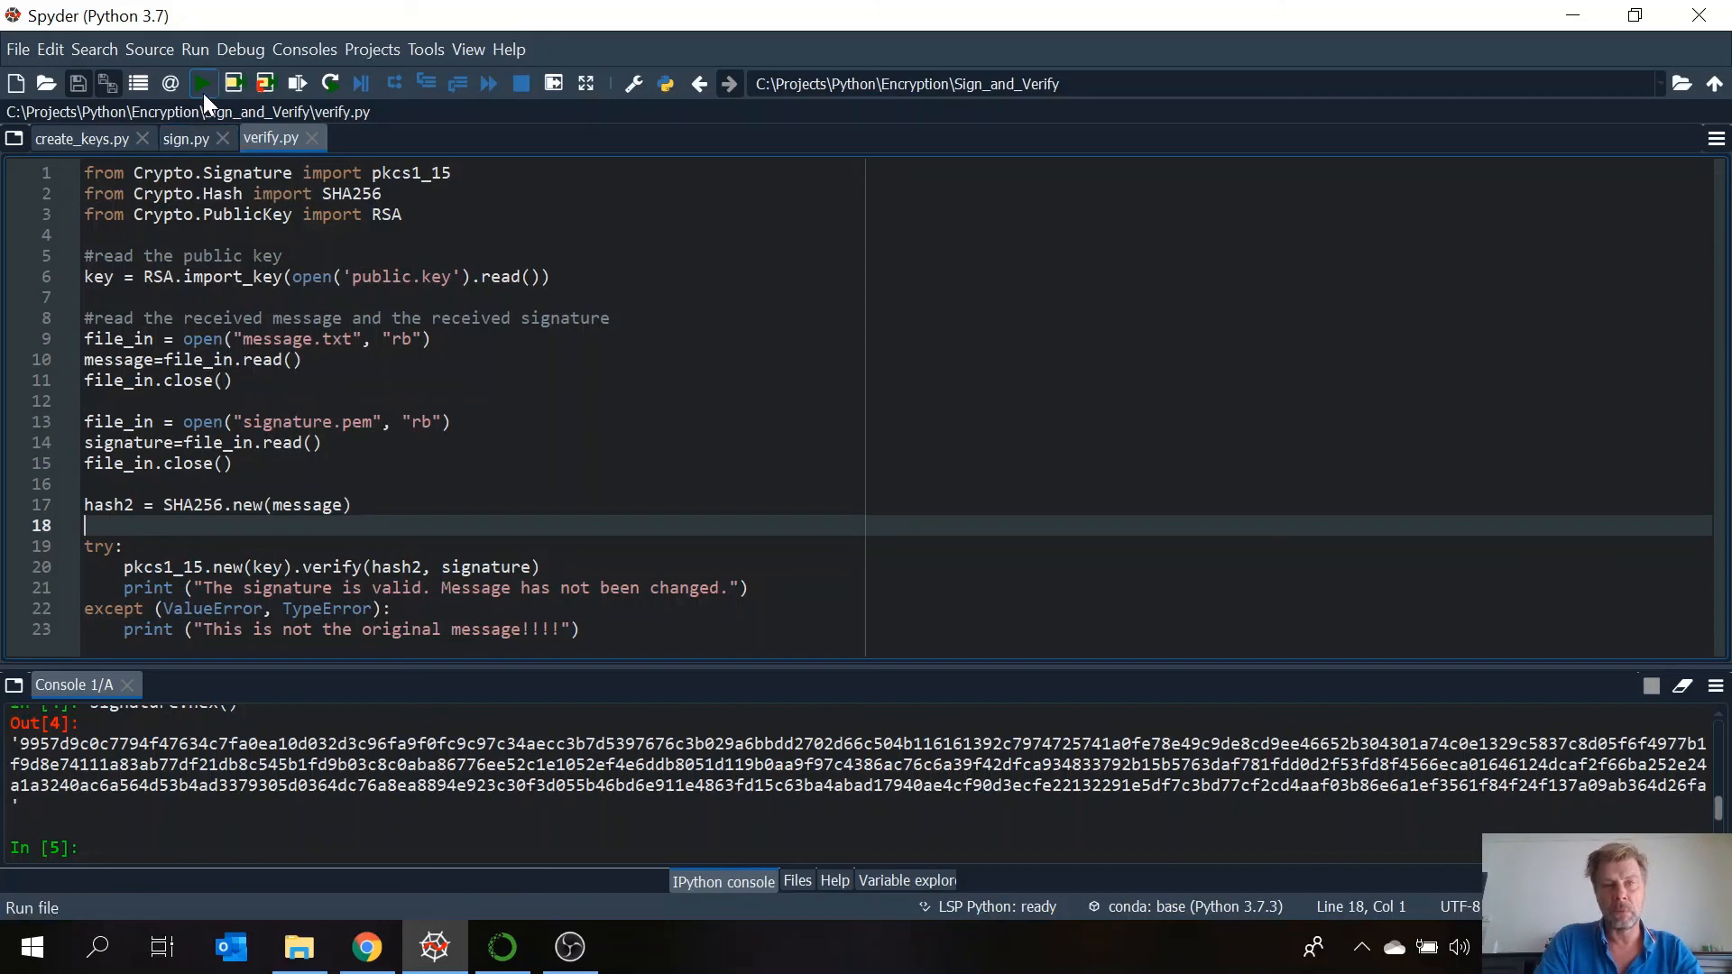
mouse_move(202, 83)
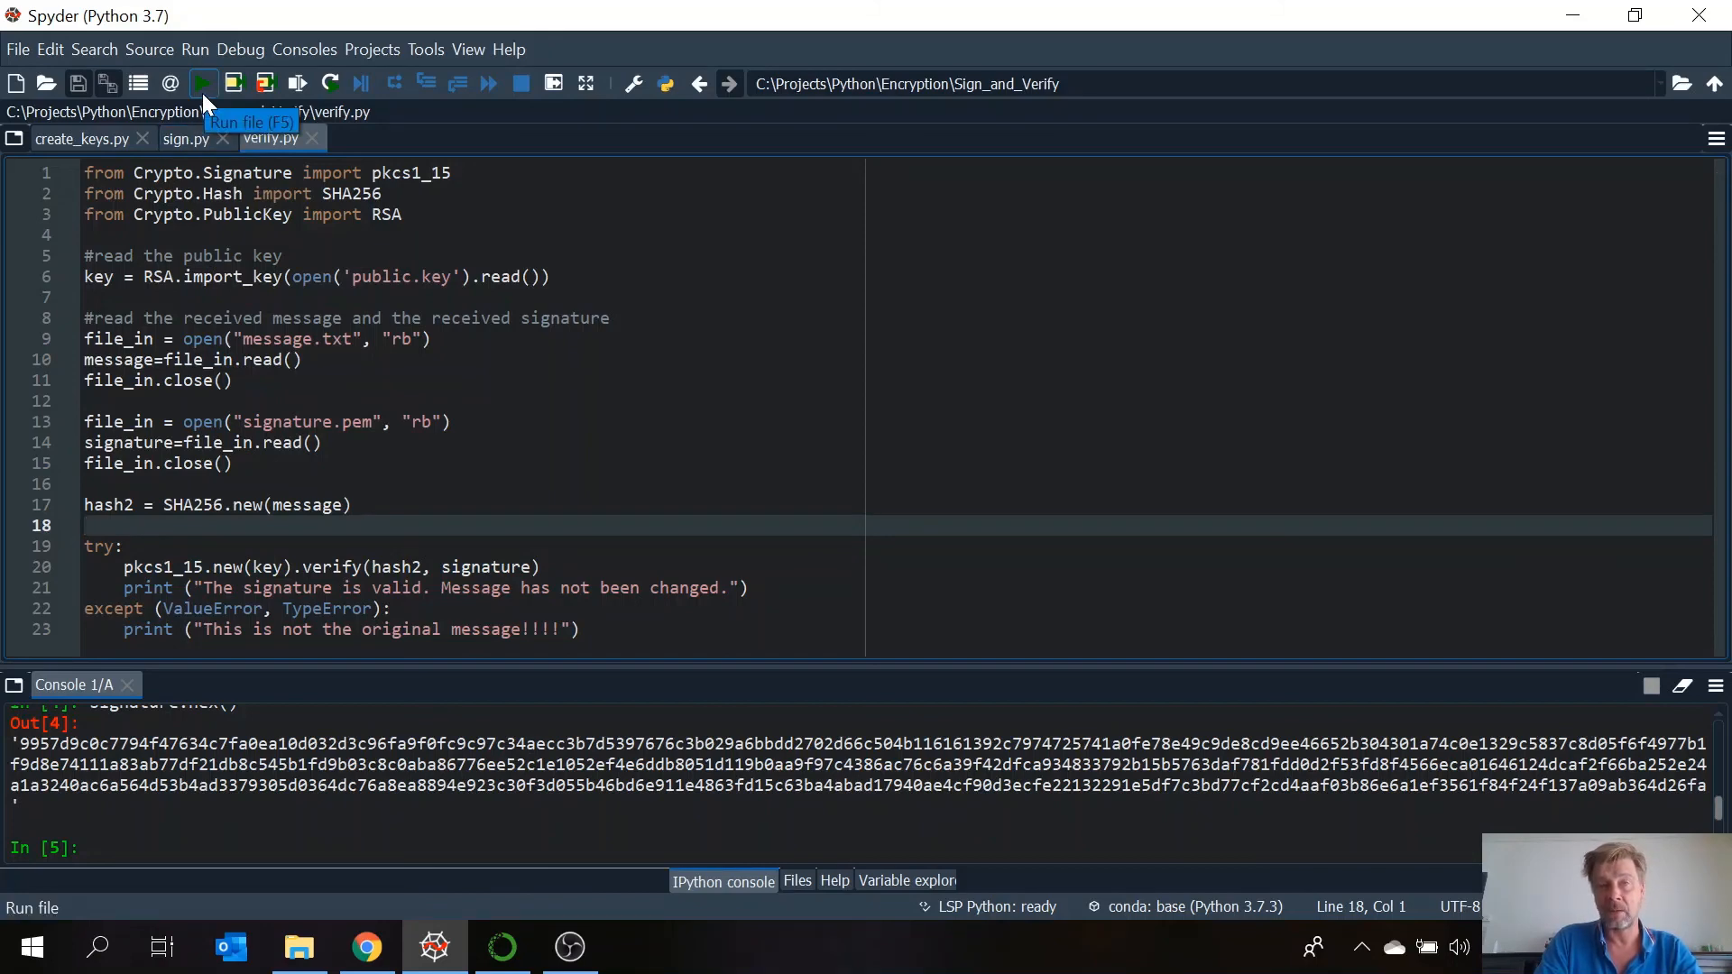
- Run verify.py to report a valid signature, then open message.txt from the project folder
left_click(202, 83)
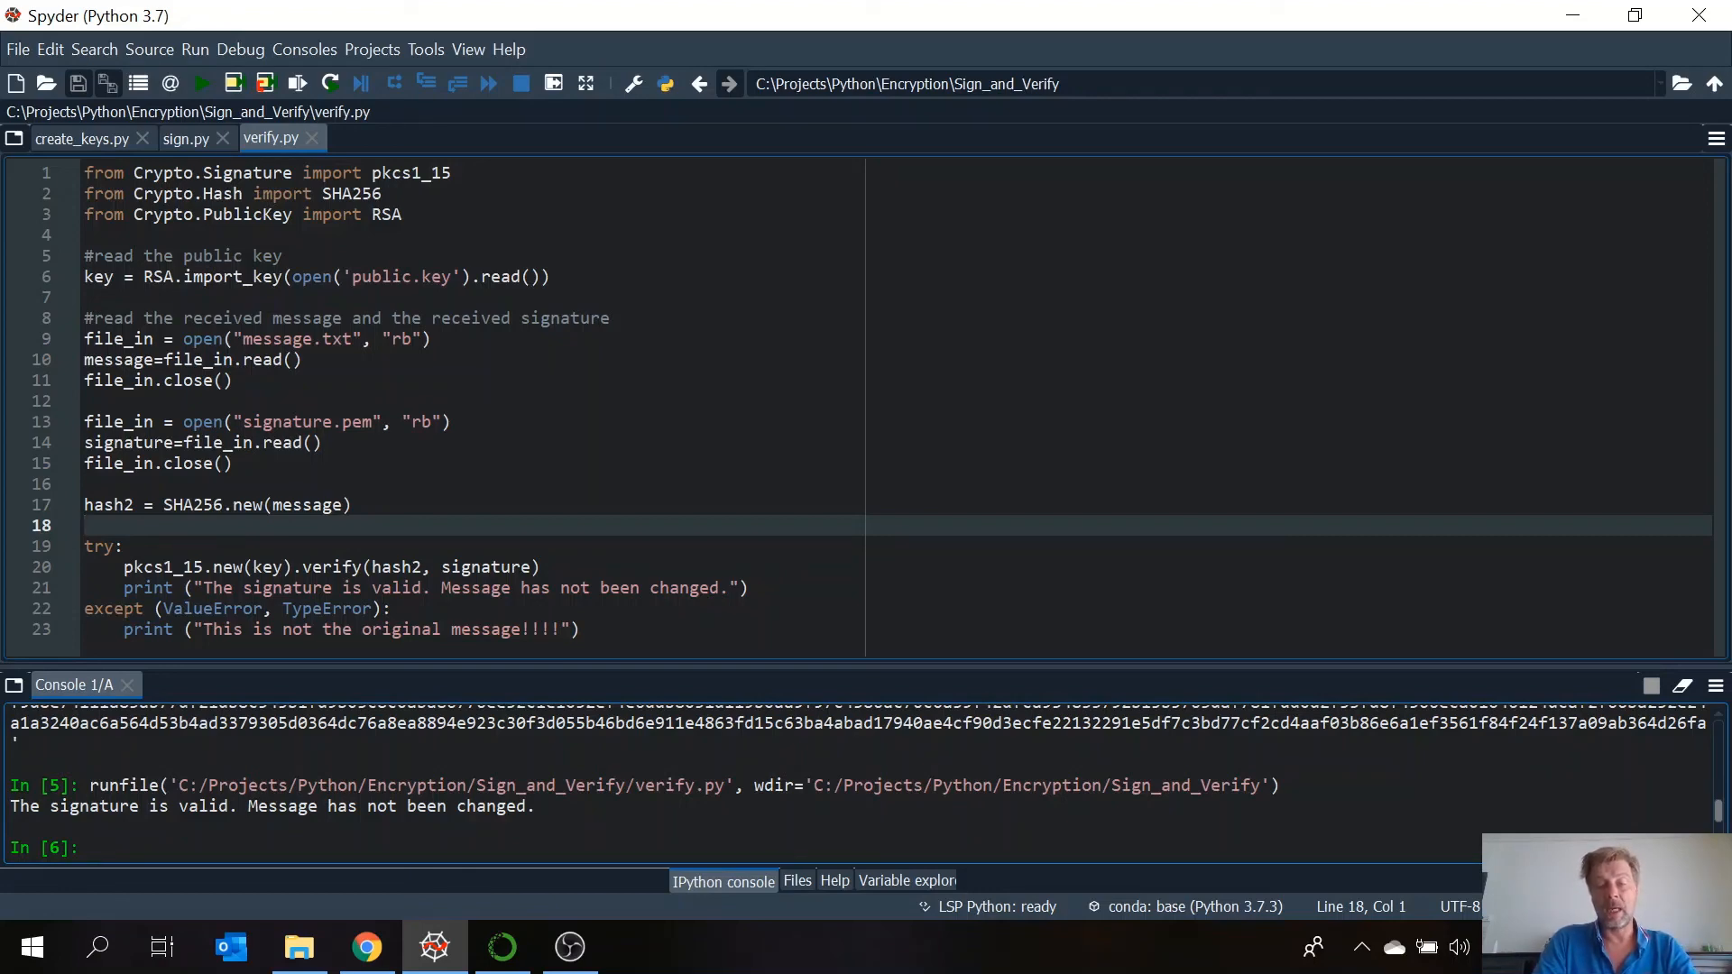
left_click(300, 948)
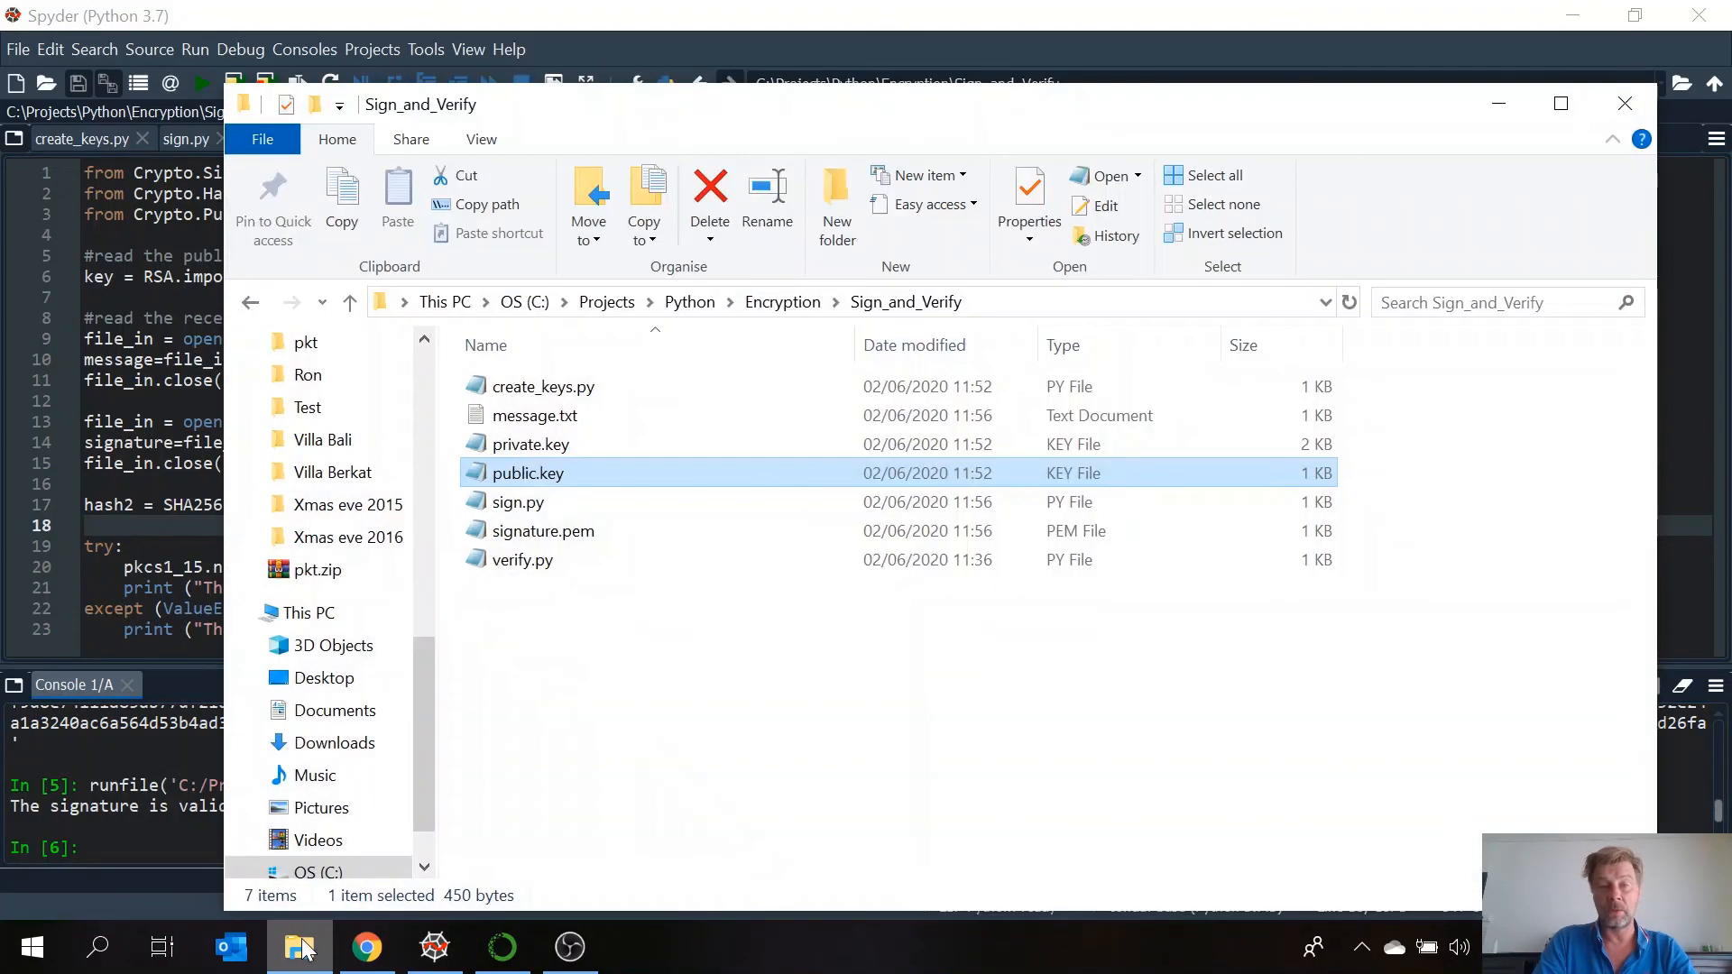
double_click(534, 415)
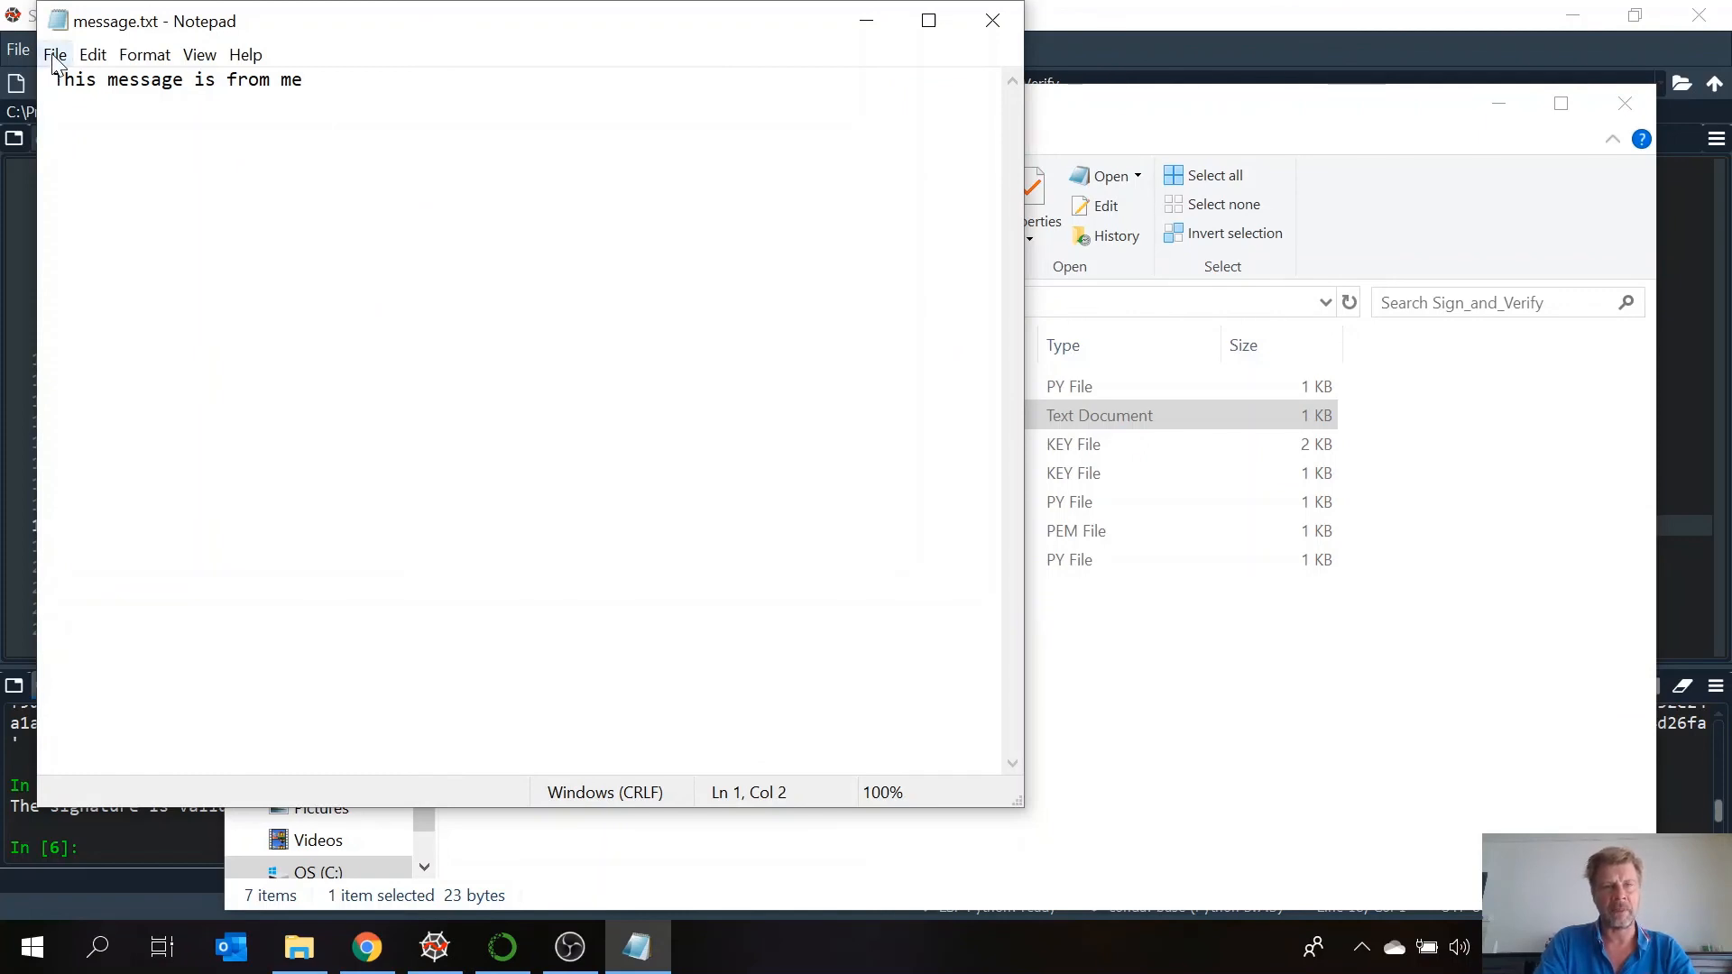
- Save the altered message.txt, close Notepad, and rerun verify.py to report the message is not the original
left_click(54, 54)
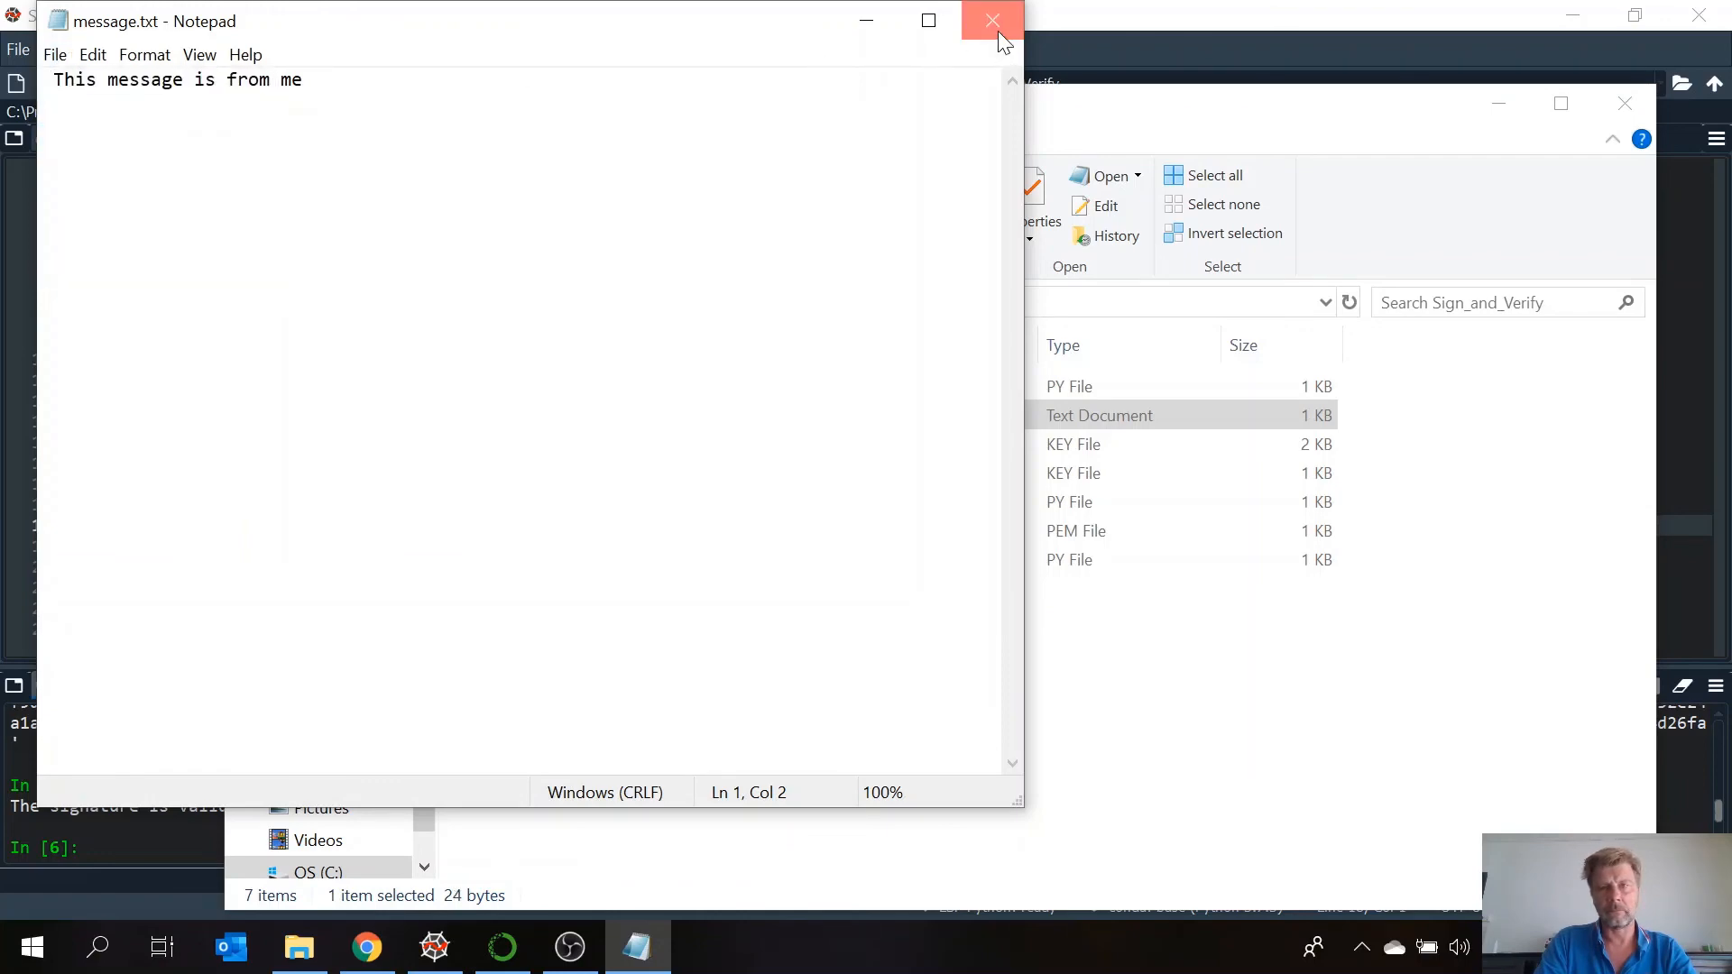
left_click(976, 20)
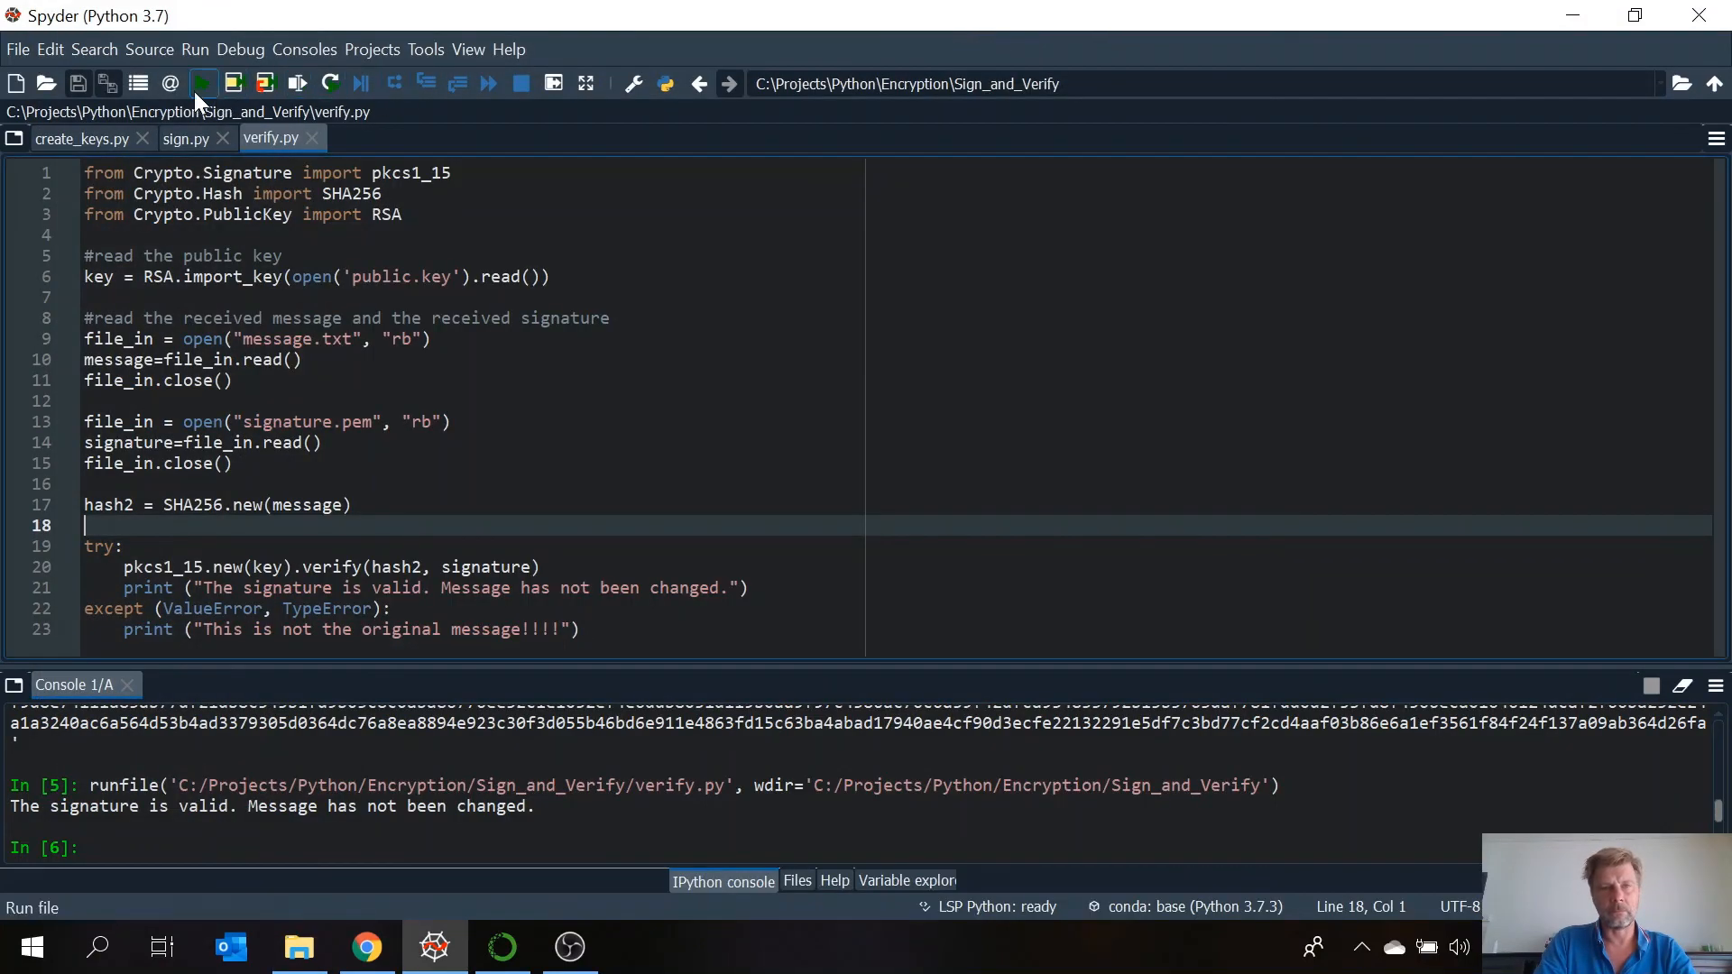
left_click(204, 83)
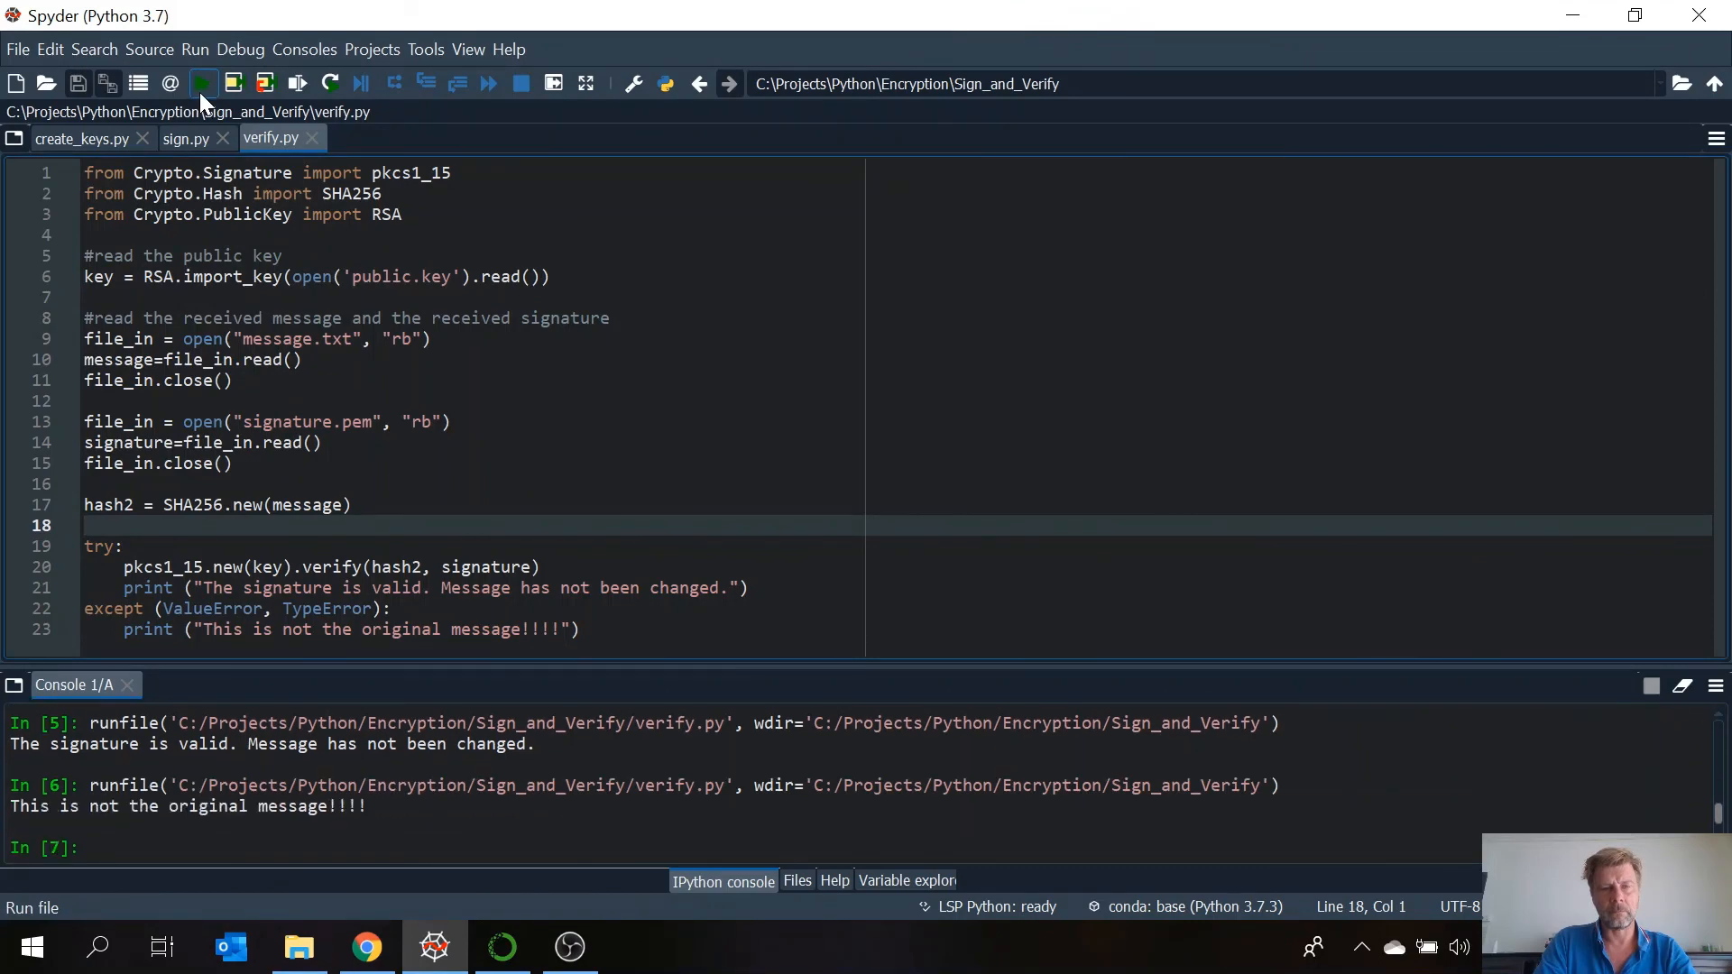